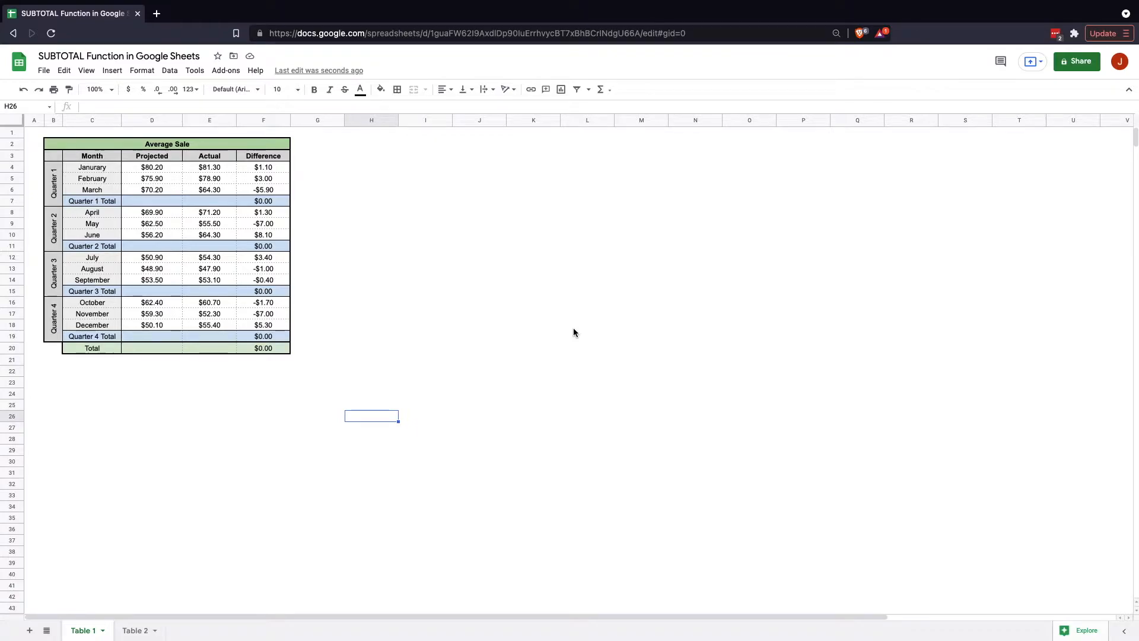
- Enter =SUM(D4:D6) as the Quarter 1 Projected total and reuse it for the other quarters
{"action": "left_click", "coordinate": [569, 332]}
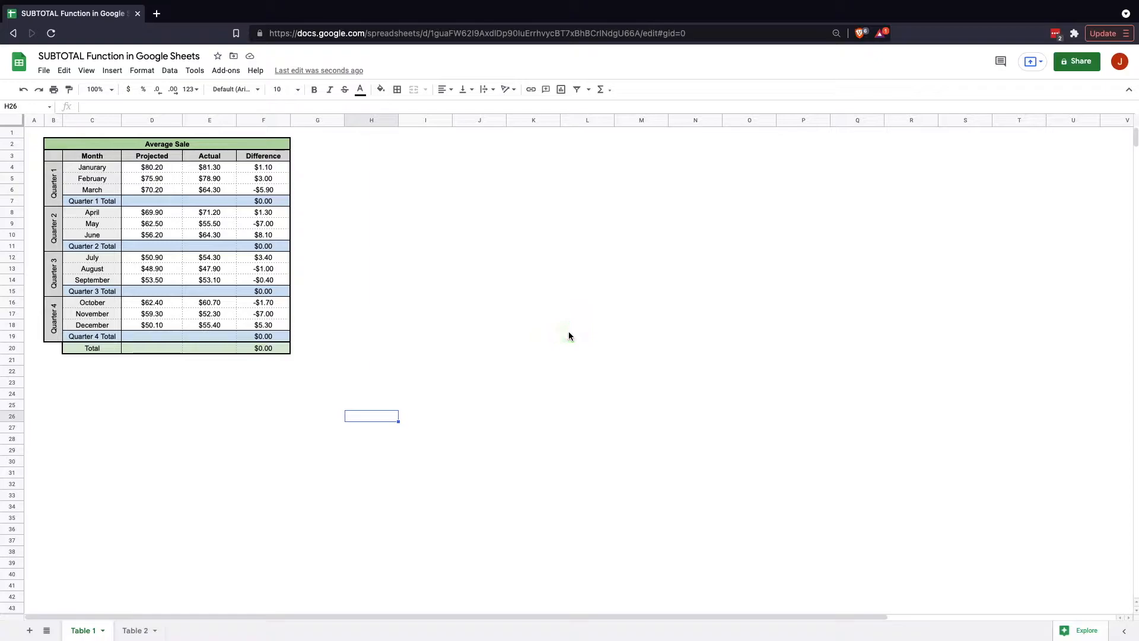
{"action": "mouse_move", "coordinate": [585, 332]}
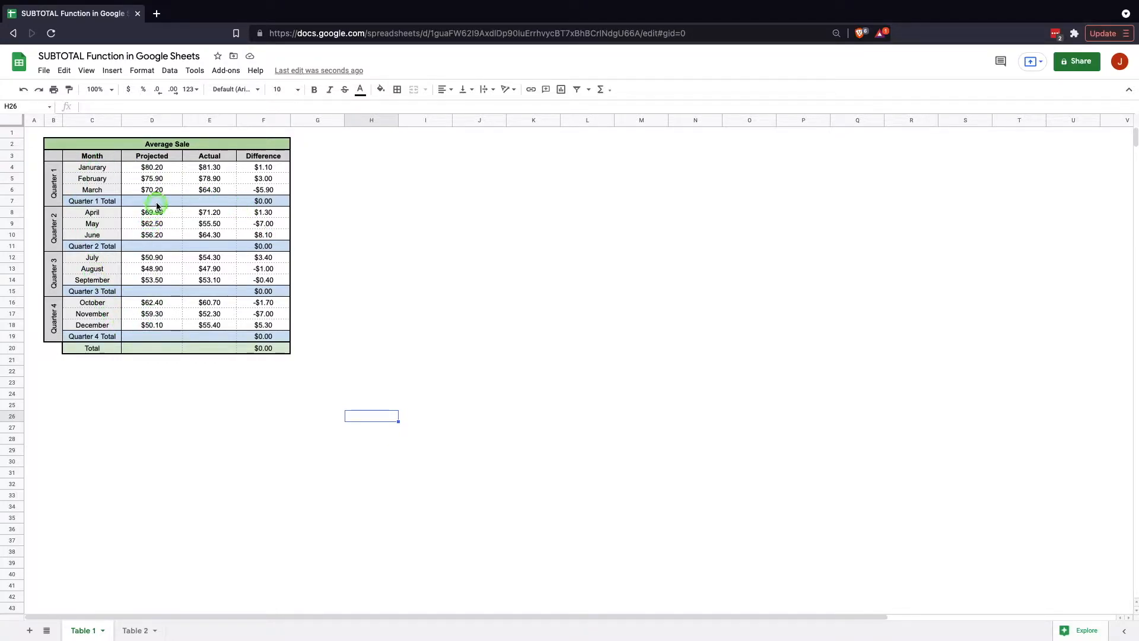
{"action": "left_click", "coordinate": [152, 201]}
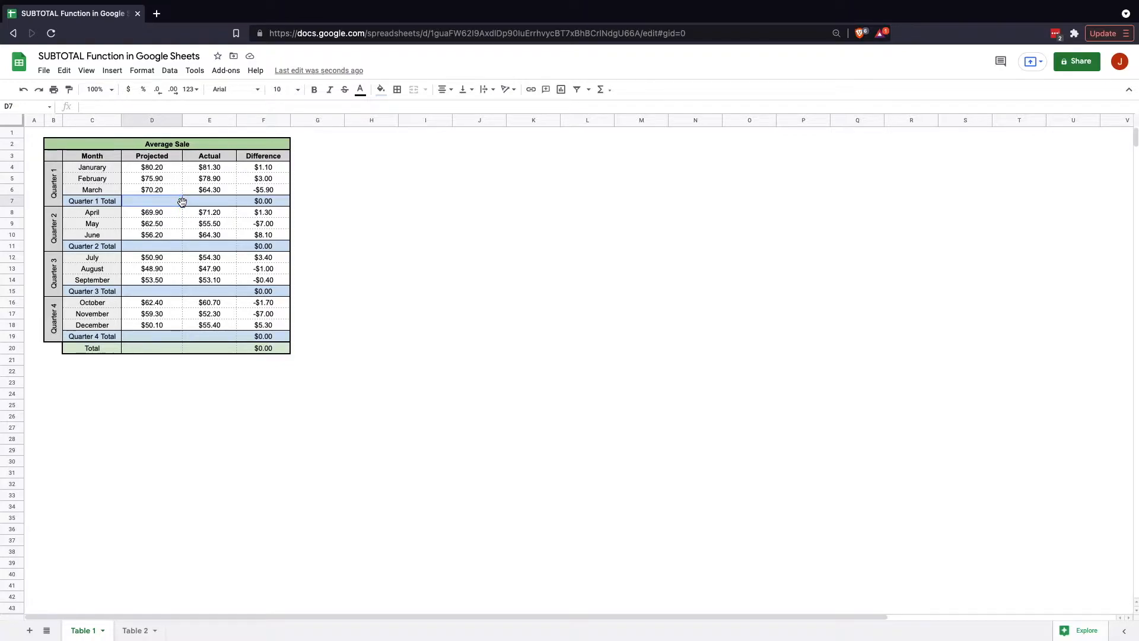
{"action": "type", "text": "=sum(D8:D10"}
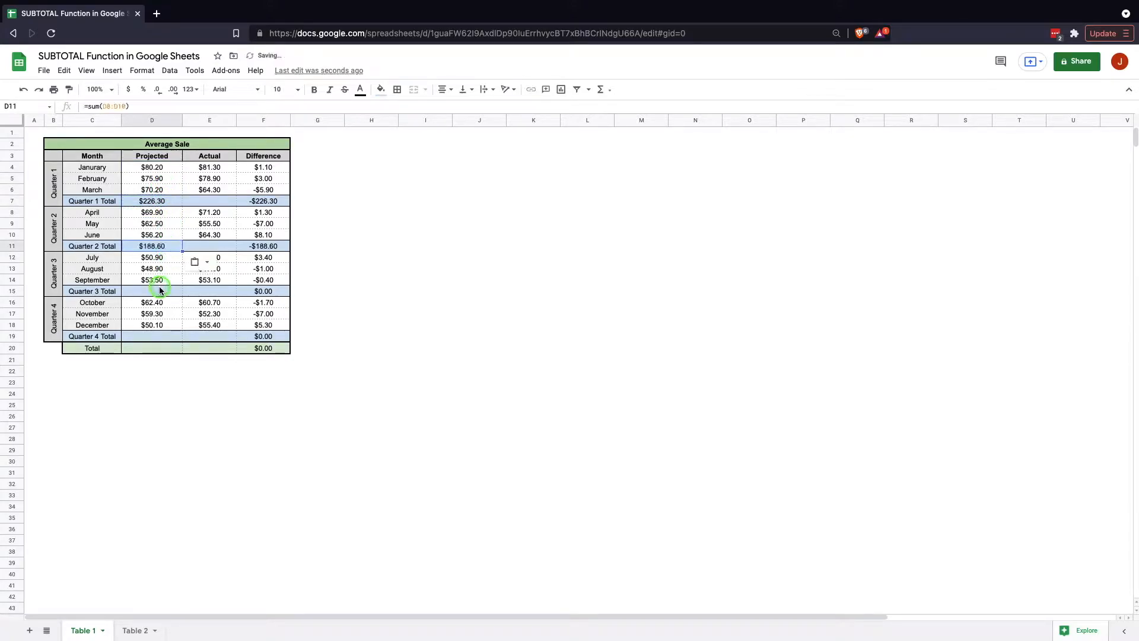
{"action": "left_click", "coordinate": [152, 336]}
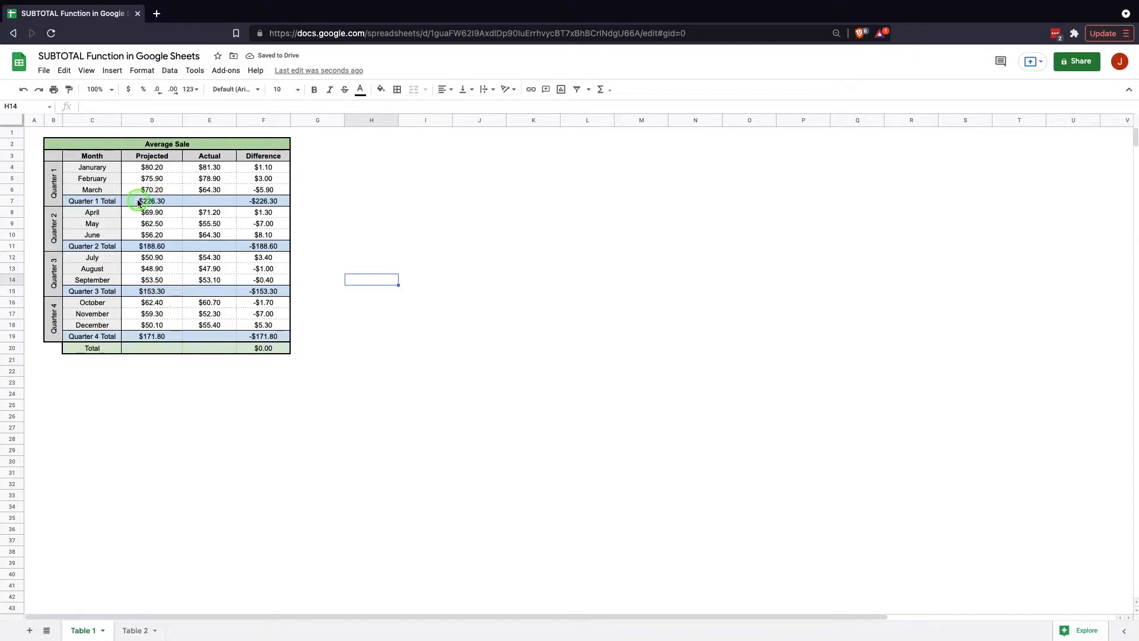
- Enter =SUM(D4:D19) in the Total row's Projected cell, giving $1,480.00
{"action": "left_click", "coordinate": [151, 348]}
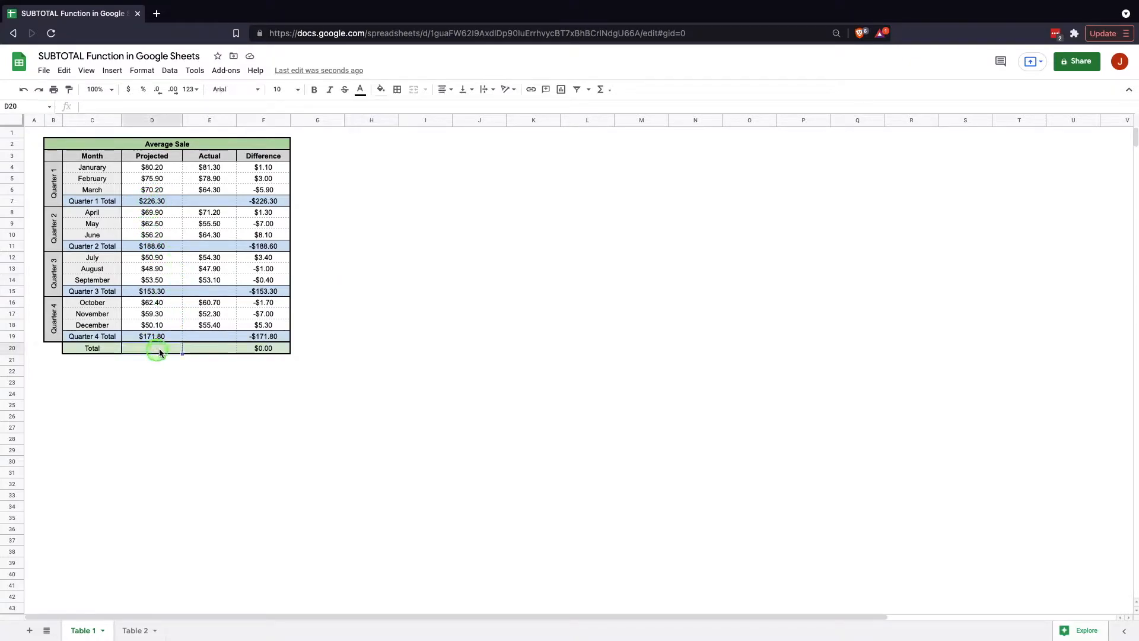
{"action": "type", "text": "=sum"}
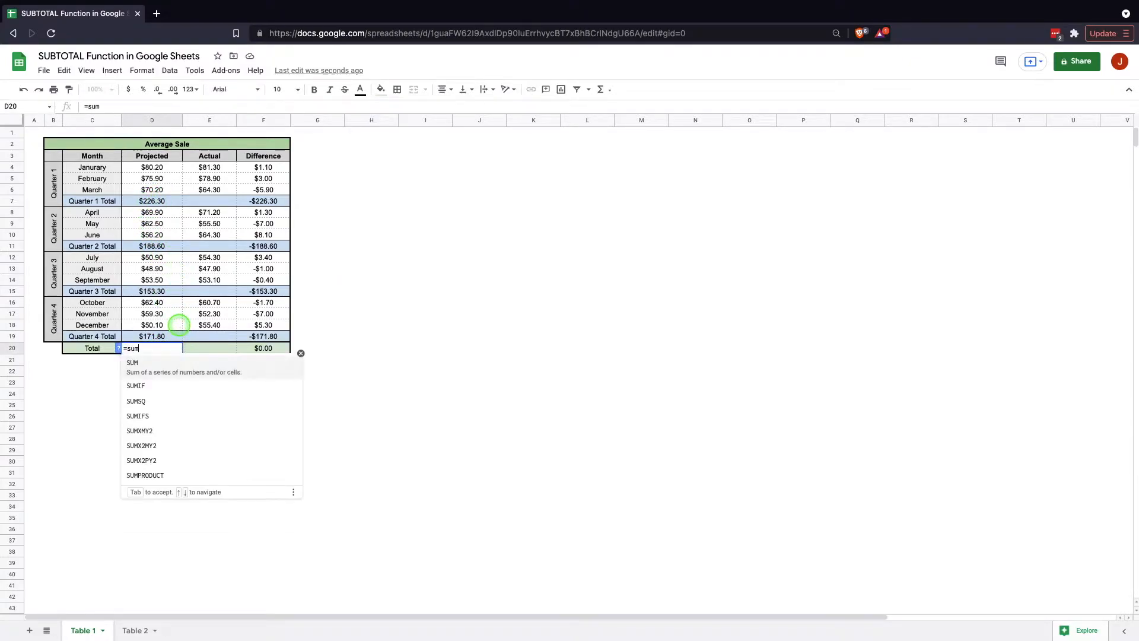
{"action": "type", "text": "("}
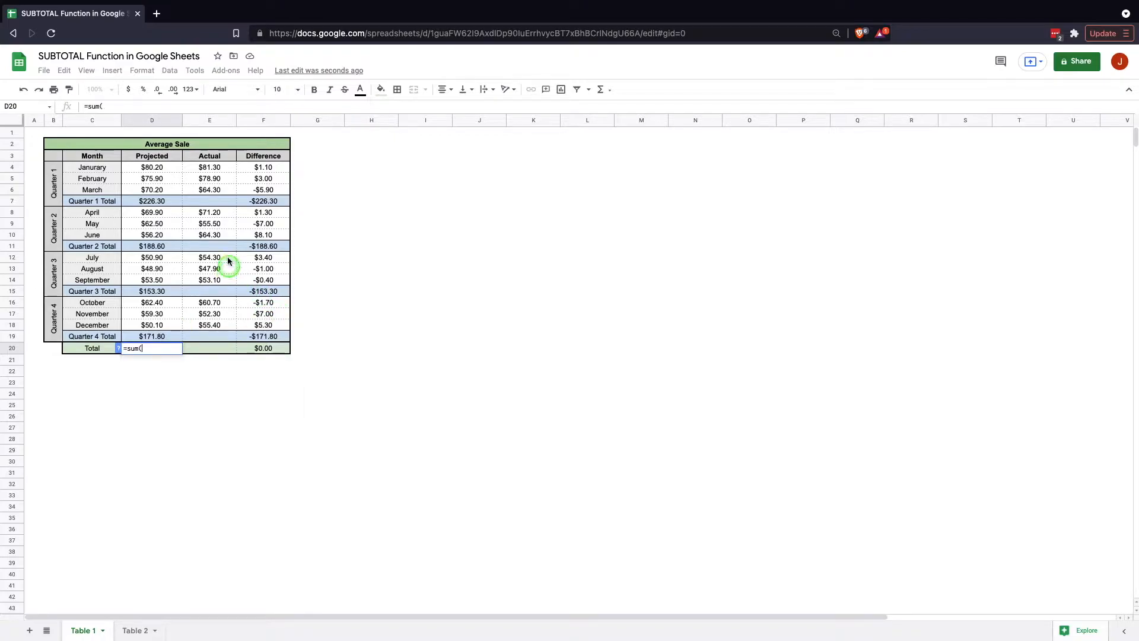
{"action": "left_click_drag", "start_coordinate": [151, 167], "coordinate": [151, 335]}
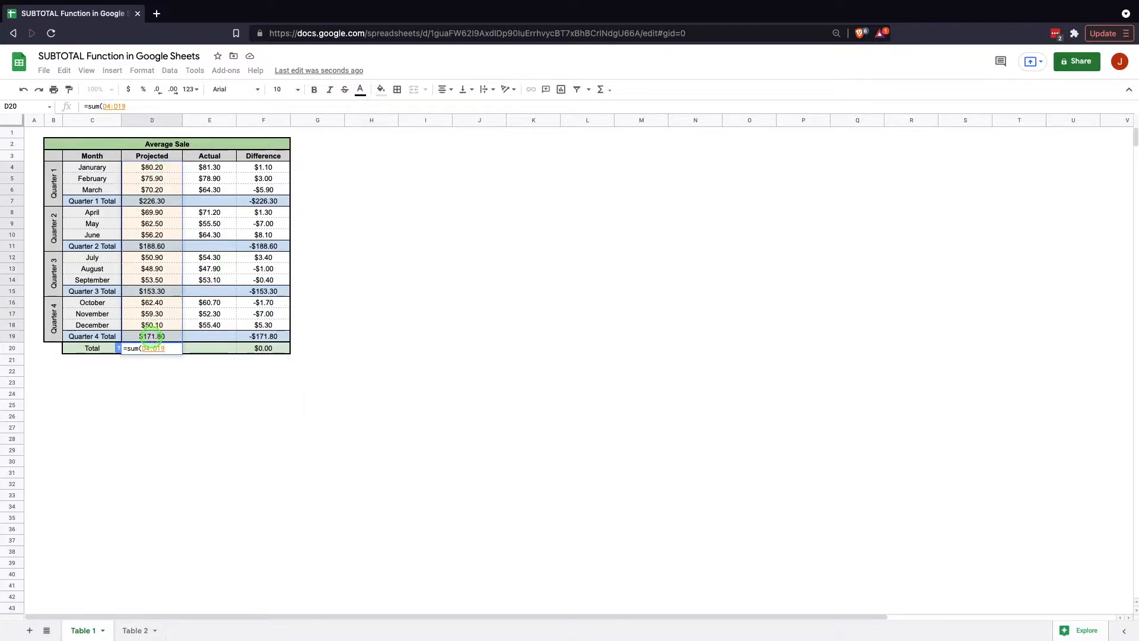
{"action": "key", "text": "enter"}
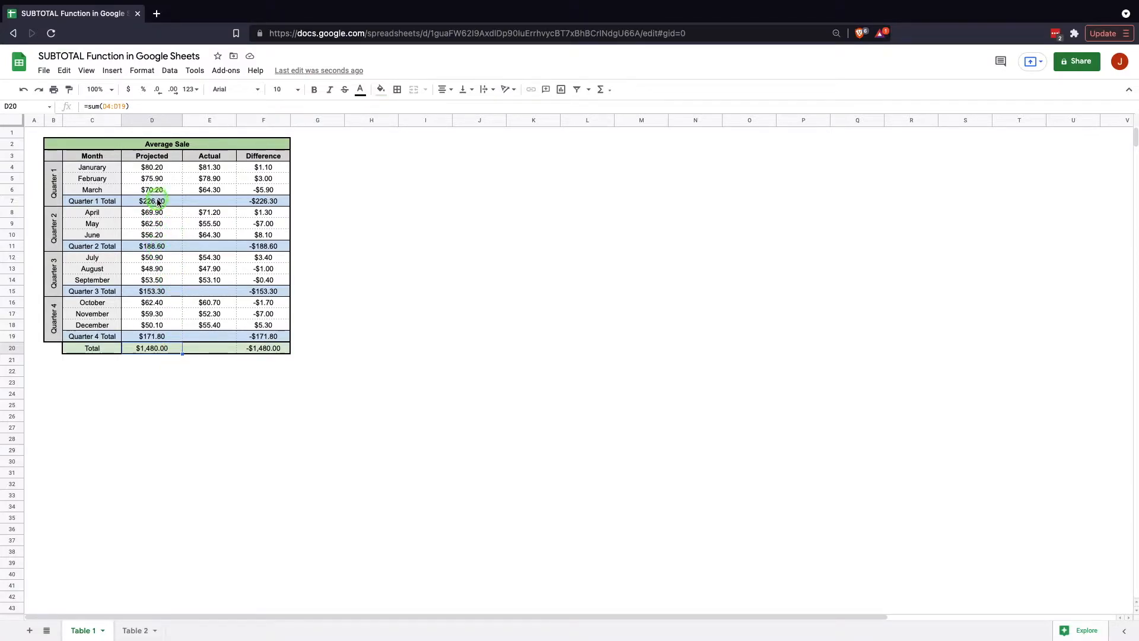
{"action": "mouse_move", "coordinate": [151, 223]}
{"action": "type", "text": "="}
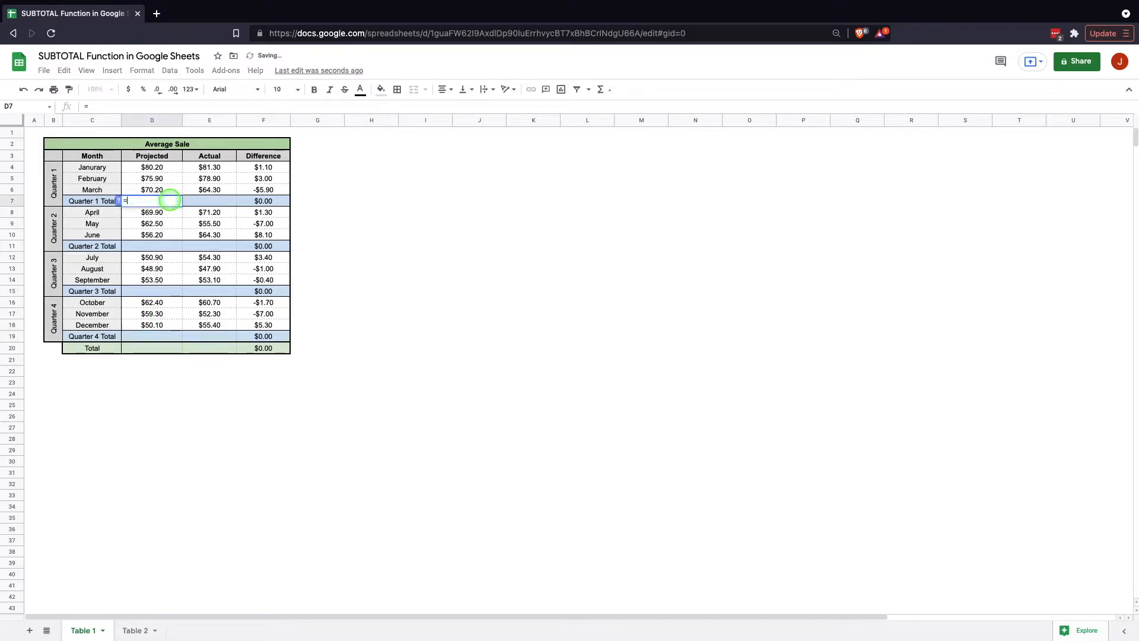
- Start typing =SUBTOTAL( in the Quarter 1 Projected total cell D7
{"action": "type", "text": "S"}
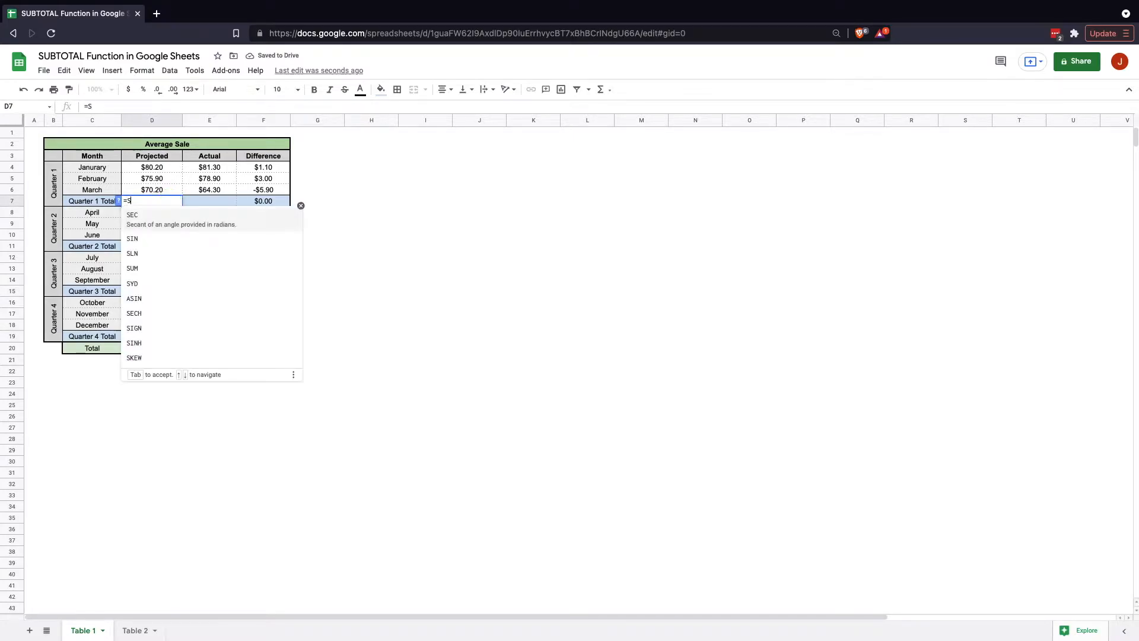
{"action": "type", "text": "UBTOTAL("}
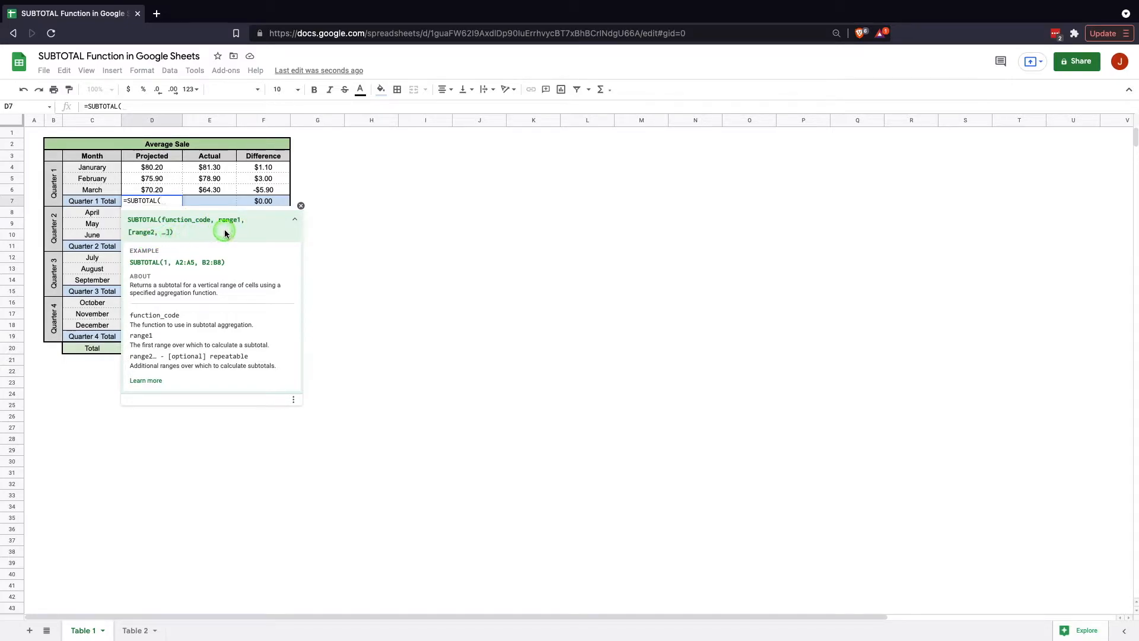
{"action": "mouse_move", "coordinate": [160, 269]}
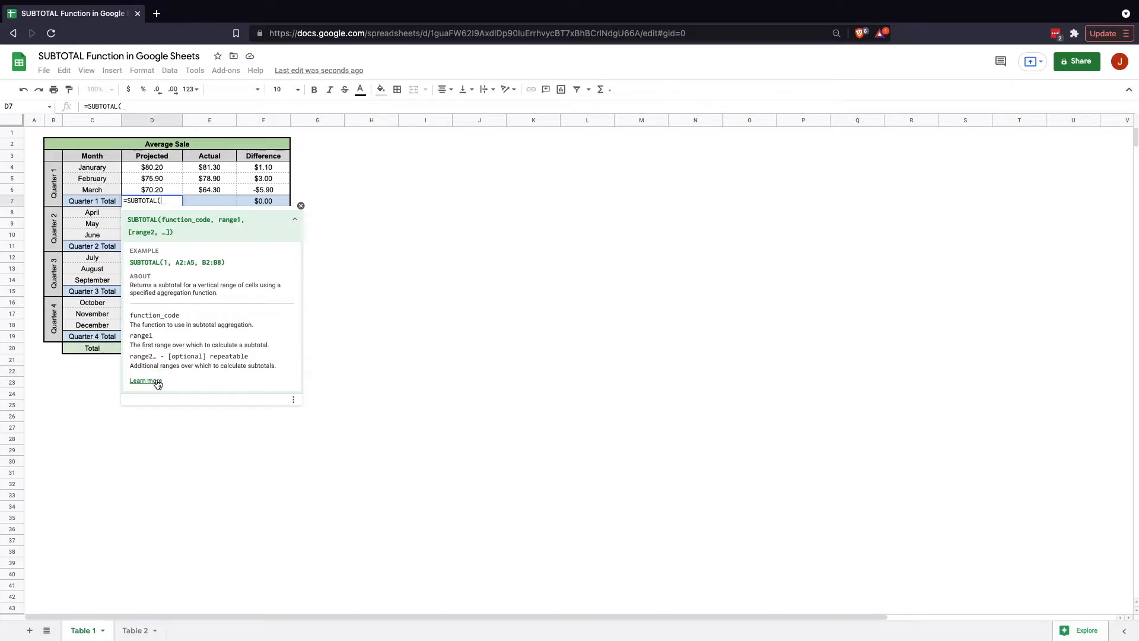
- View the SUBTOTAL help article and scroll to its function_code list (9 = SUM)
{"action": "left_click", "coordinate": [144, 380]}
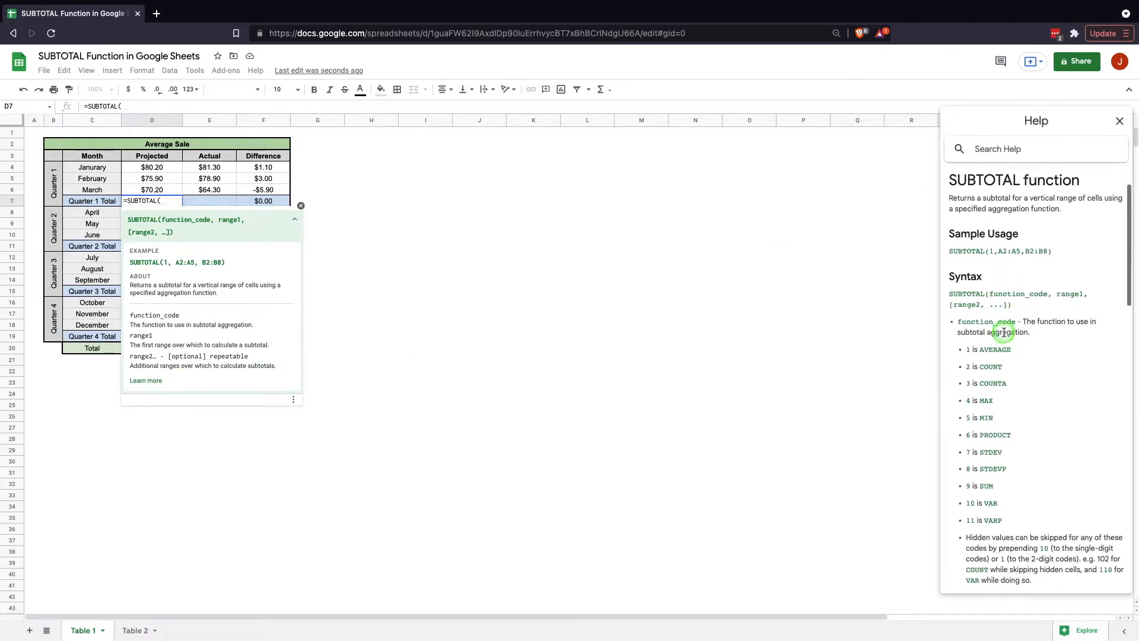
{"action": "scroll", "scroll_direction": "down", "scroll_amount": 3}
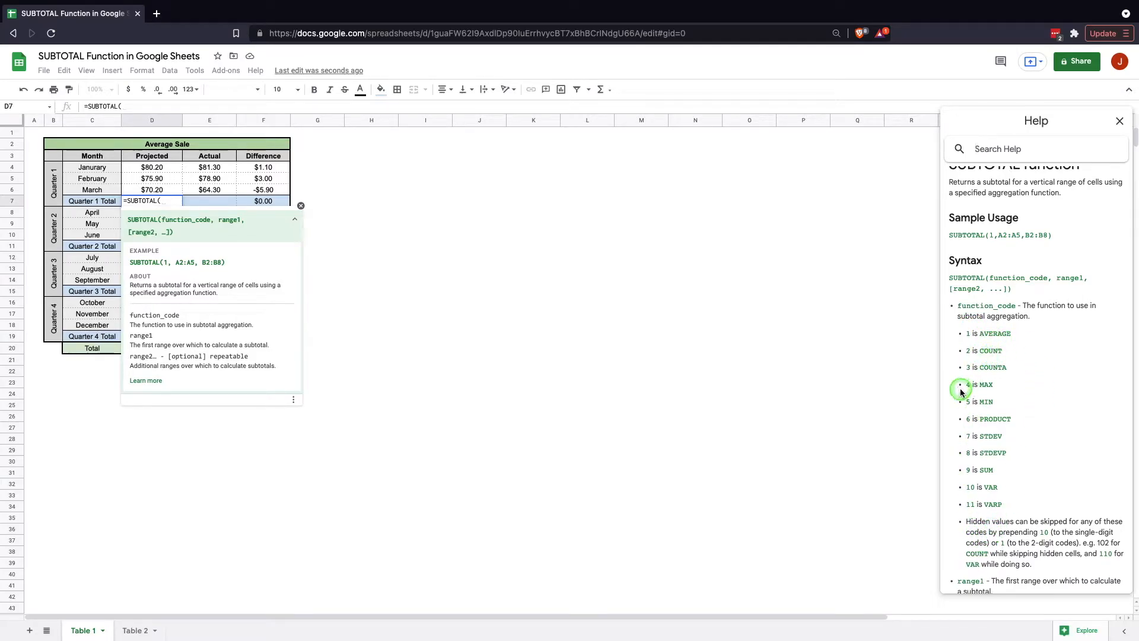
{"action": "mouse_move", "coordinate": [1035, 461]}
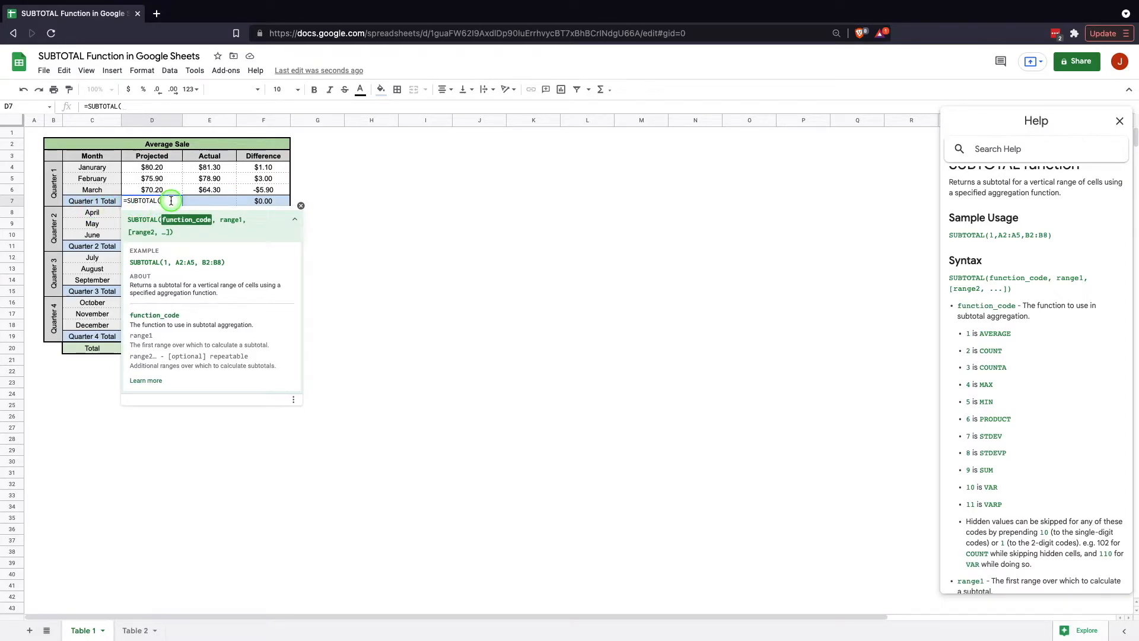
- Complete =SUBTOTAL(9,D4:D6) in D7 and paste it into the Quarter 2–4 total cells
{"action": "type", "text": "9,"}
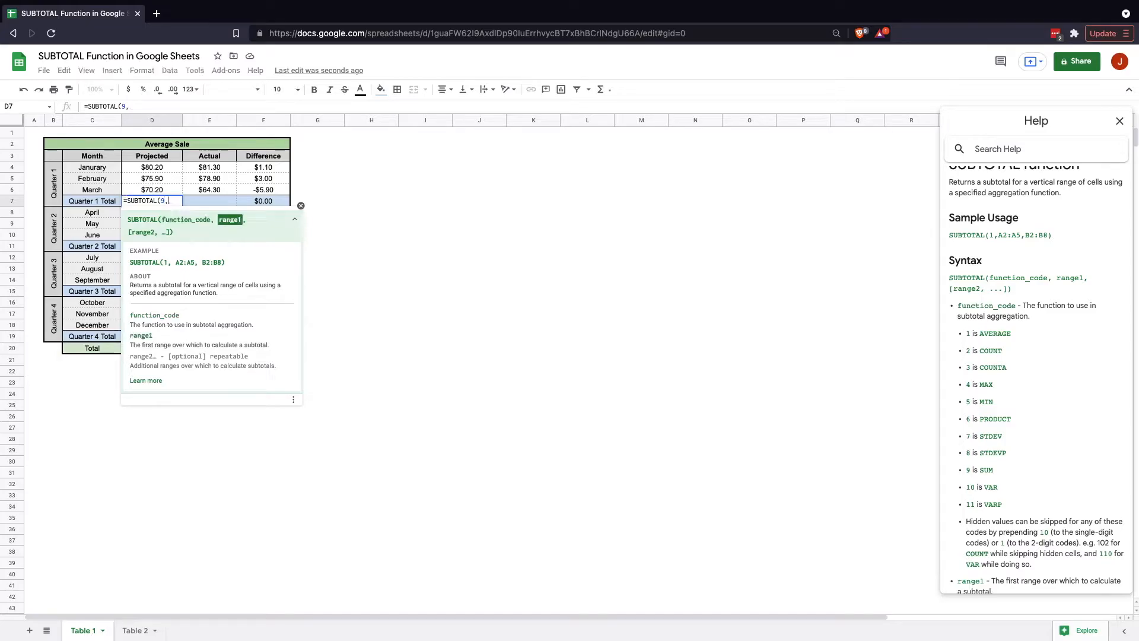
{"action": "left_click_drag", "start_coordinate": [152, 167], "coordinate": [151, 178]}
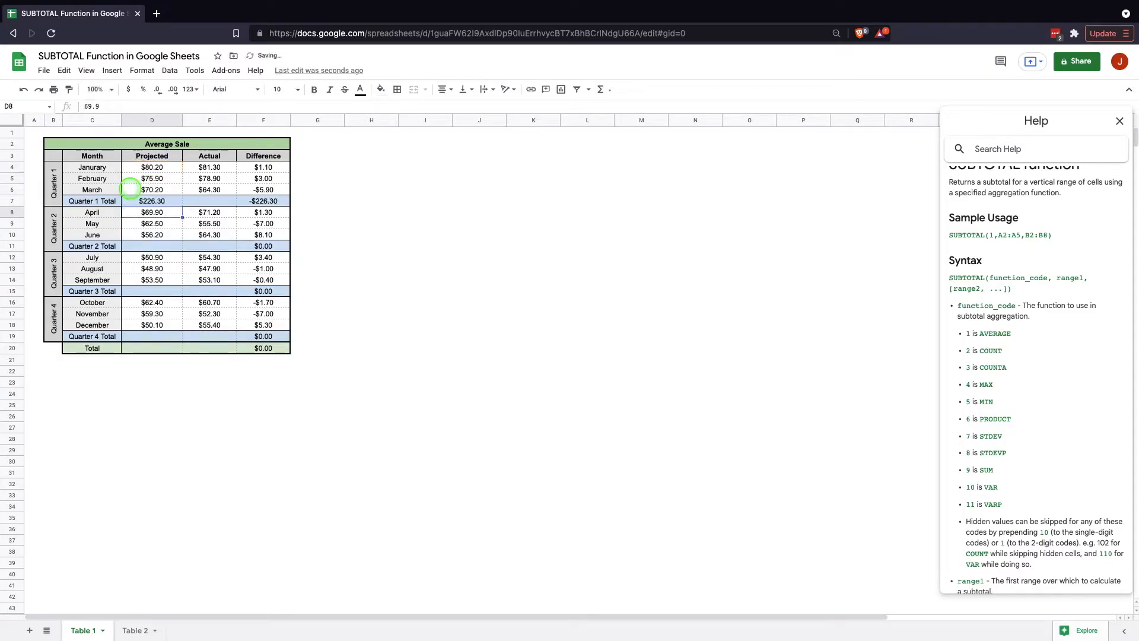
{"action": "left_click", "coordinate": [152, 200]}
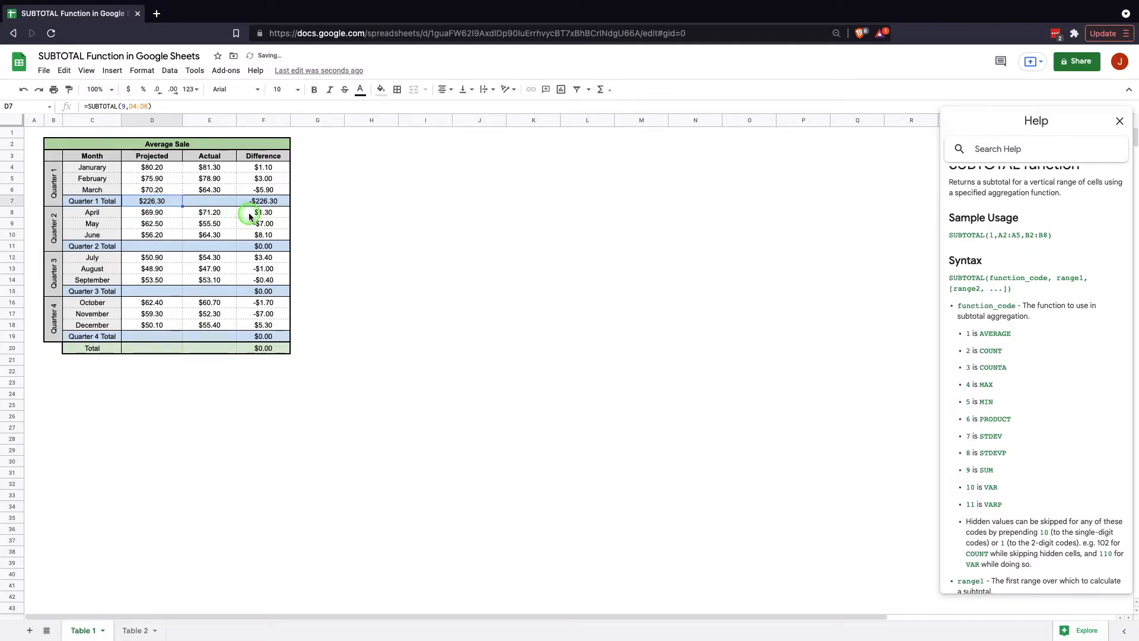
{"action": "left_click", "coordinate": [152, 245]}
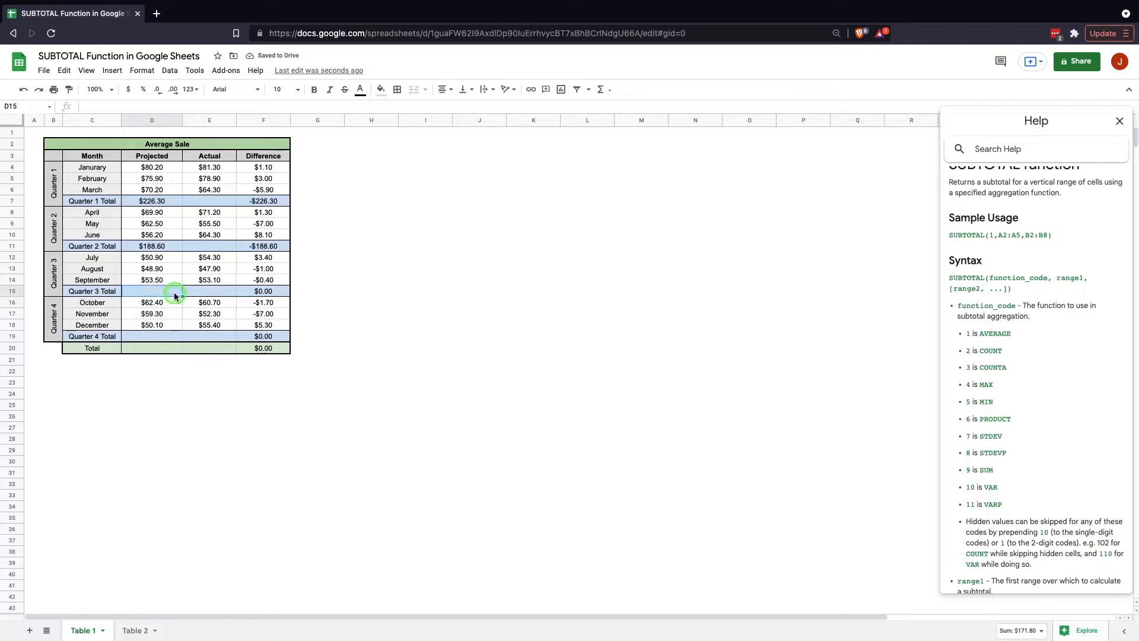
{"action": "right_click", "coordinate": [209, 303]}
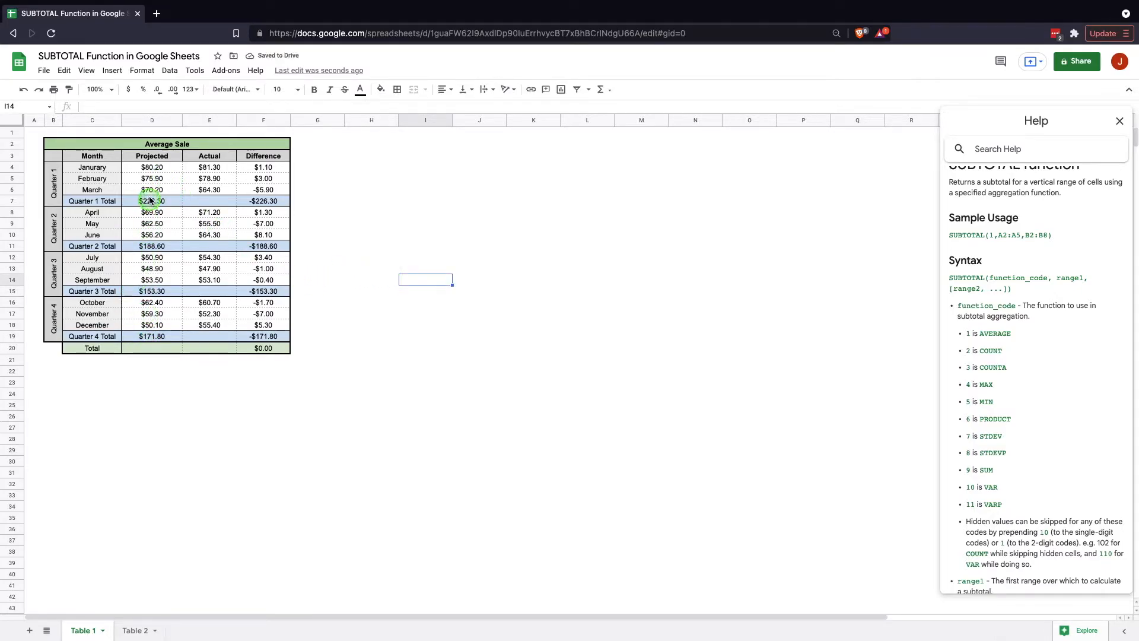
- Enter =SUBTOTAL(9,D4:D18) as the Projected grand total, giving $740.00
{"action": "left_click", "coordinate": [151, 348]}
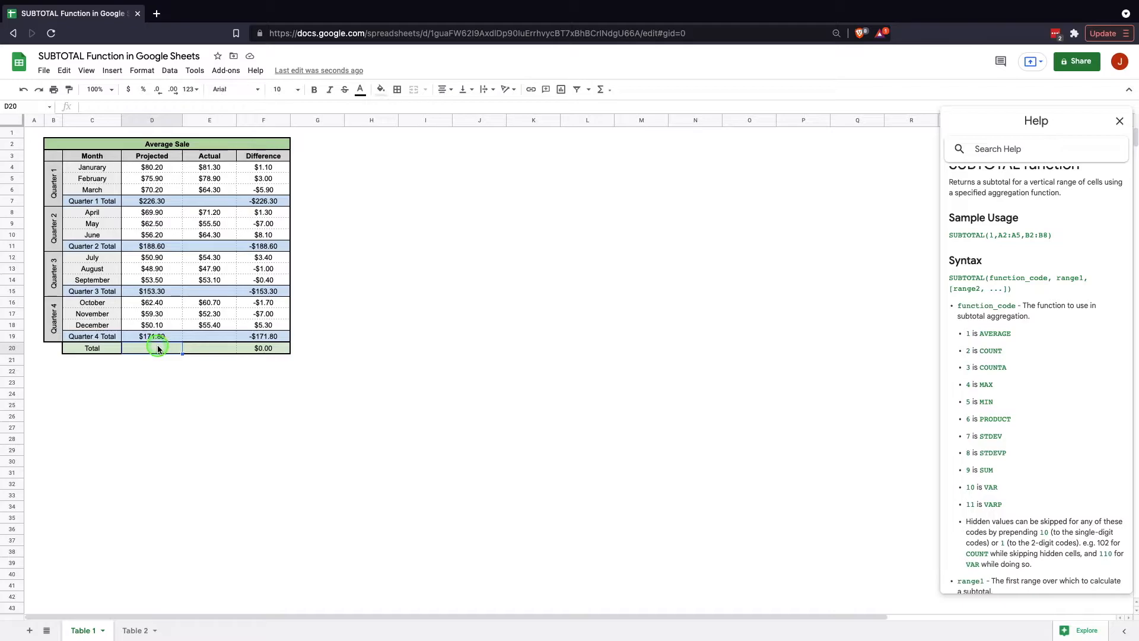
{"action": "type", "text": "="}
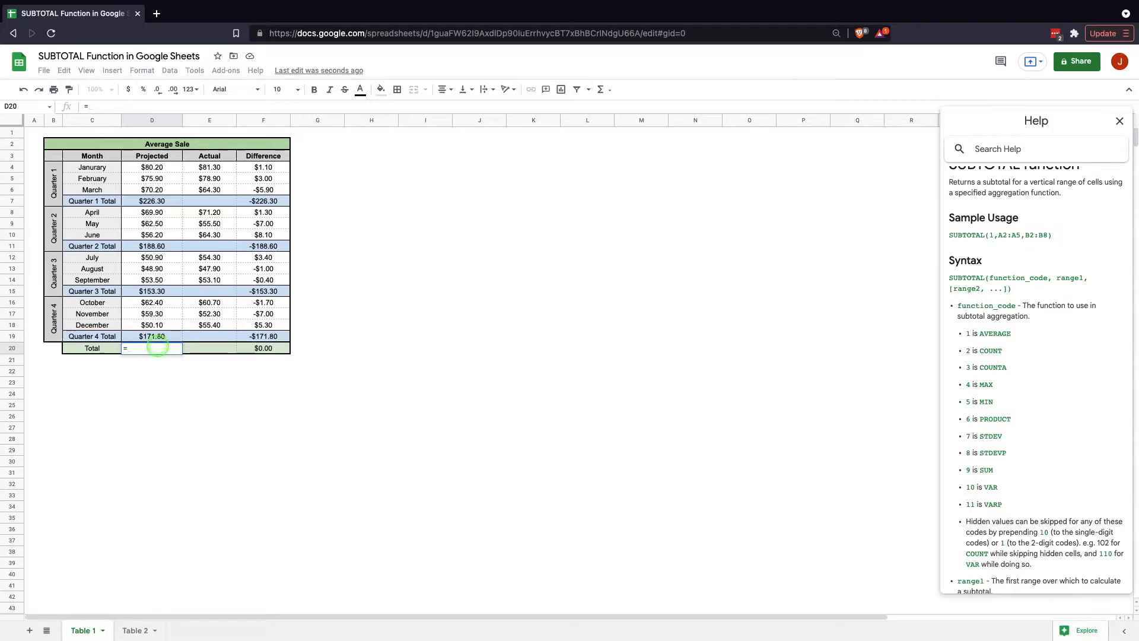
{"action": "type", "text": "Sub"}
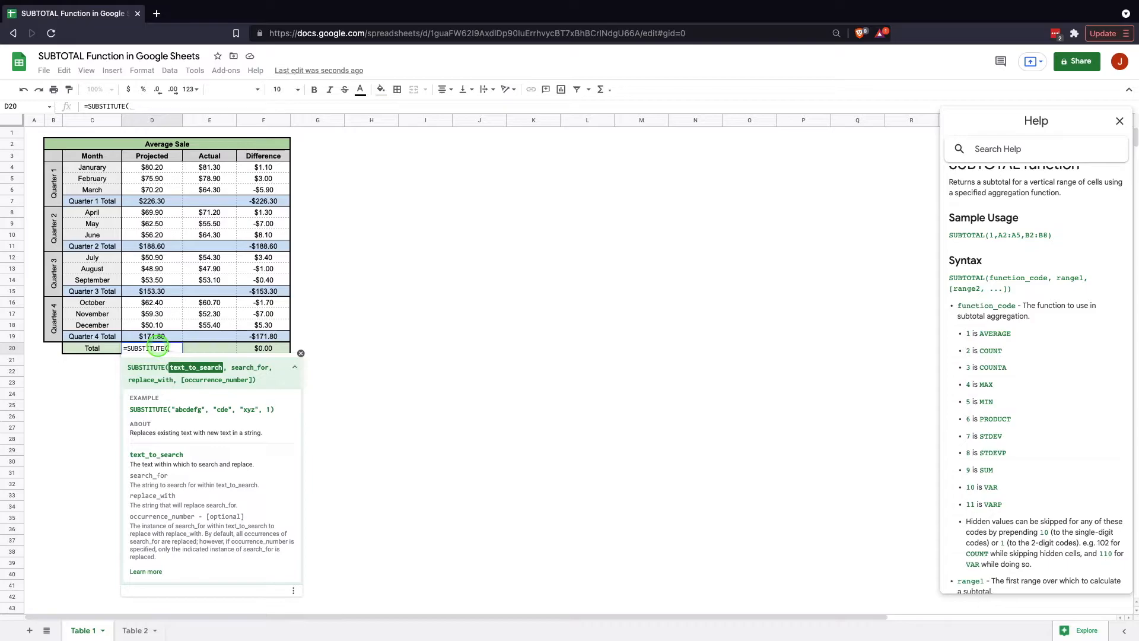
{"action": "type", "text": "=sub"}
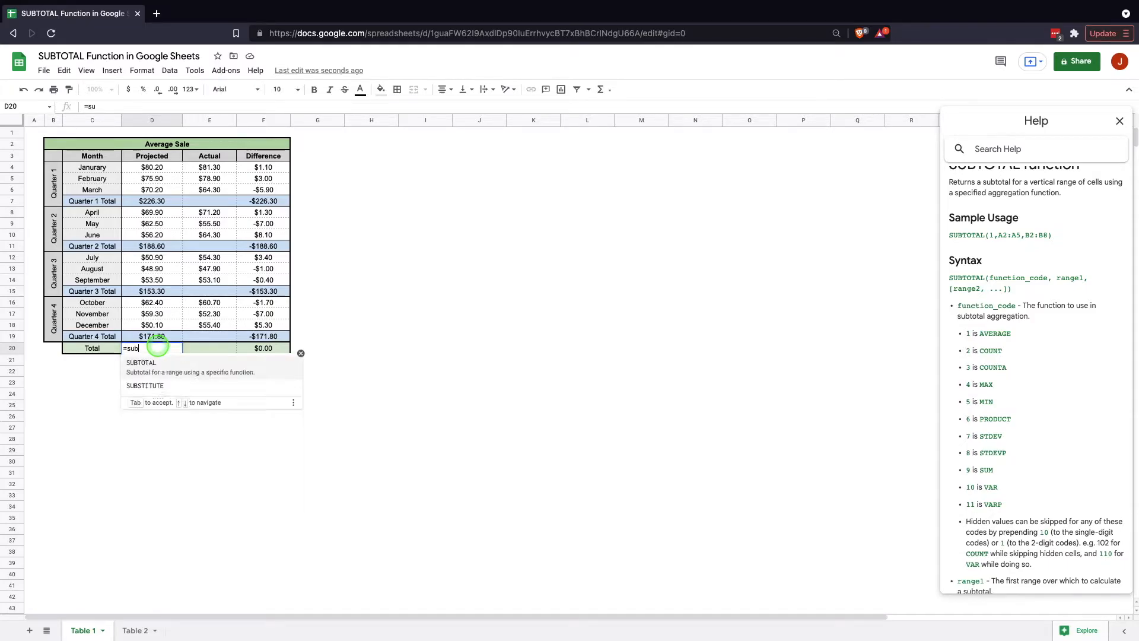
{"action": "type", "text": "BTOTAL("}
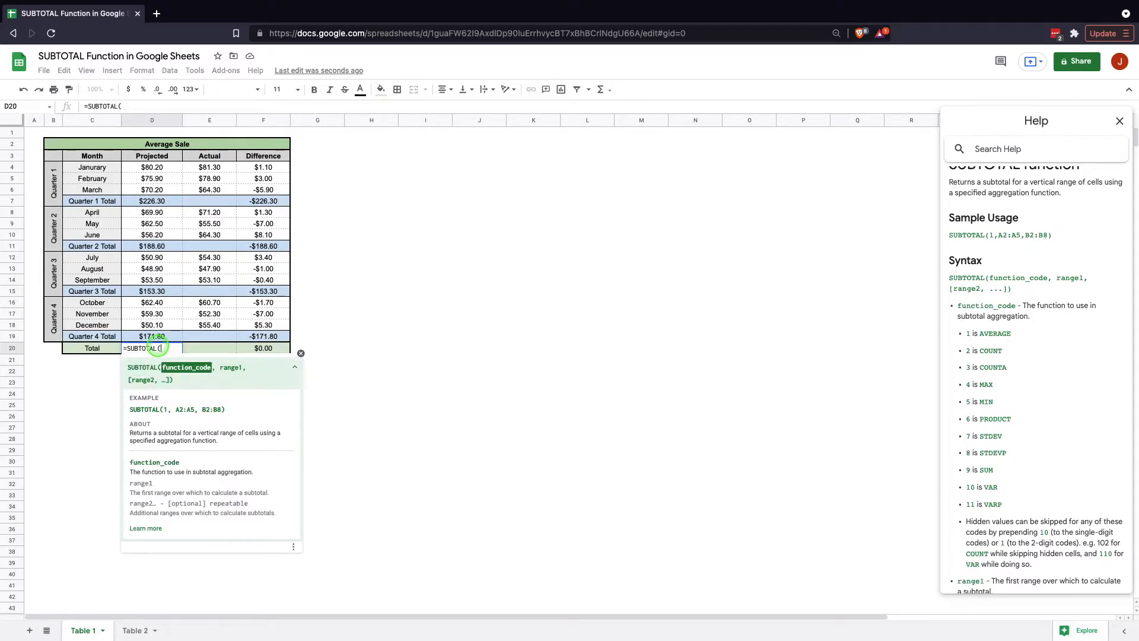
{"action": "type", "text": "9"}
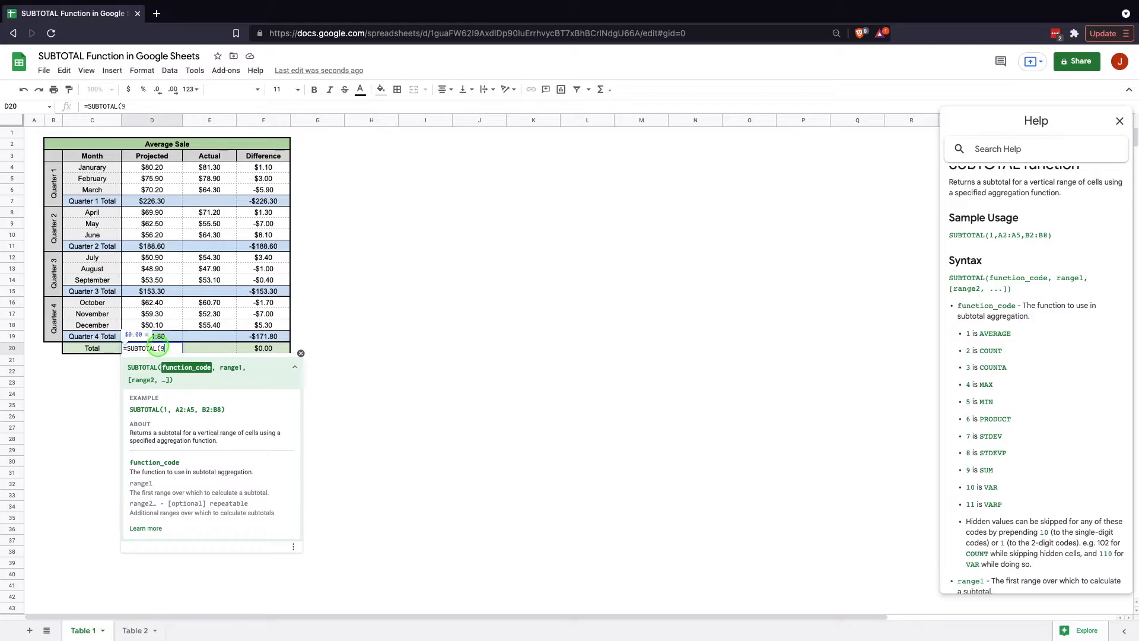
{"action": "type", "text": ",D4:D19"}
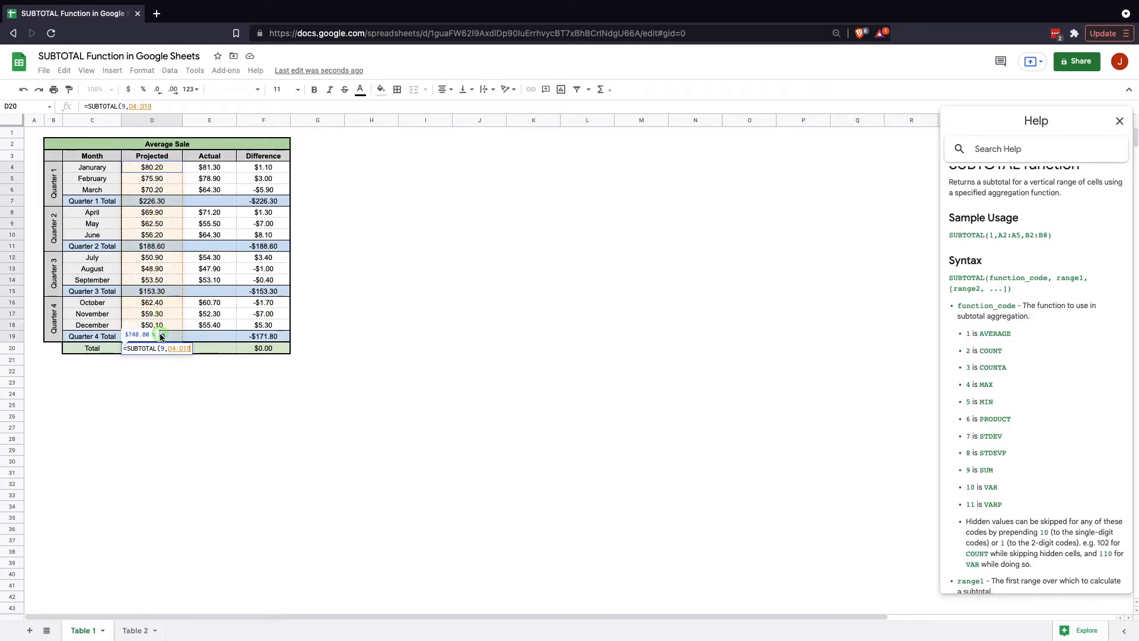
{"action": "key", "text": "enter"}
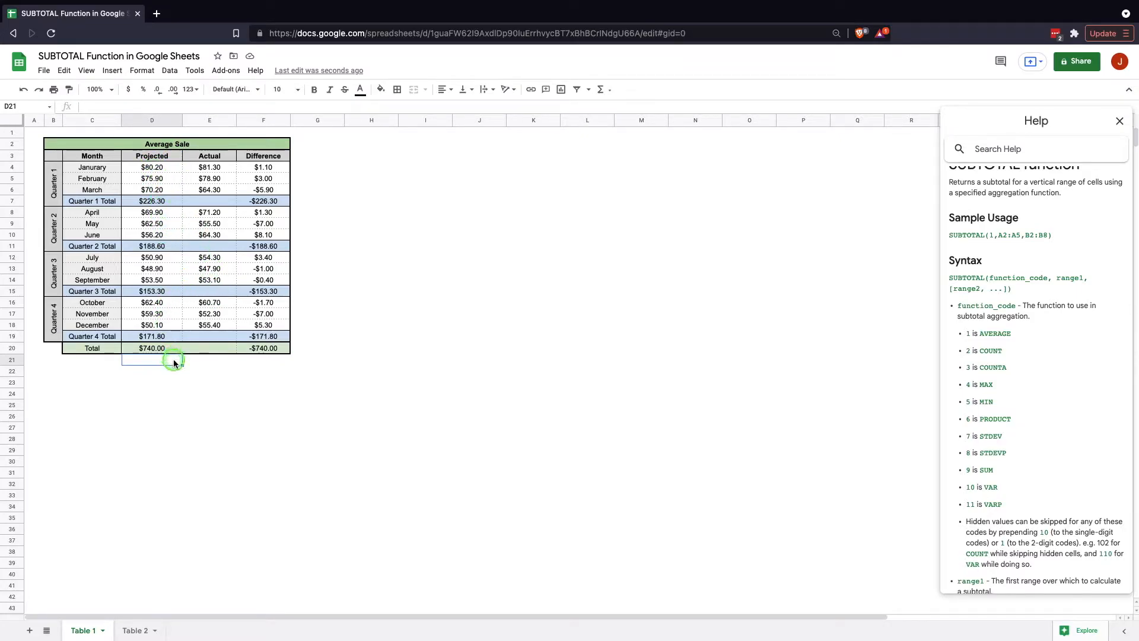
{"action": "mouse_move", "coordinate": [205, 376]}
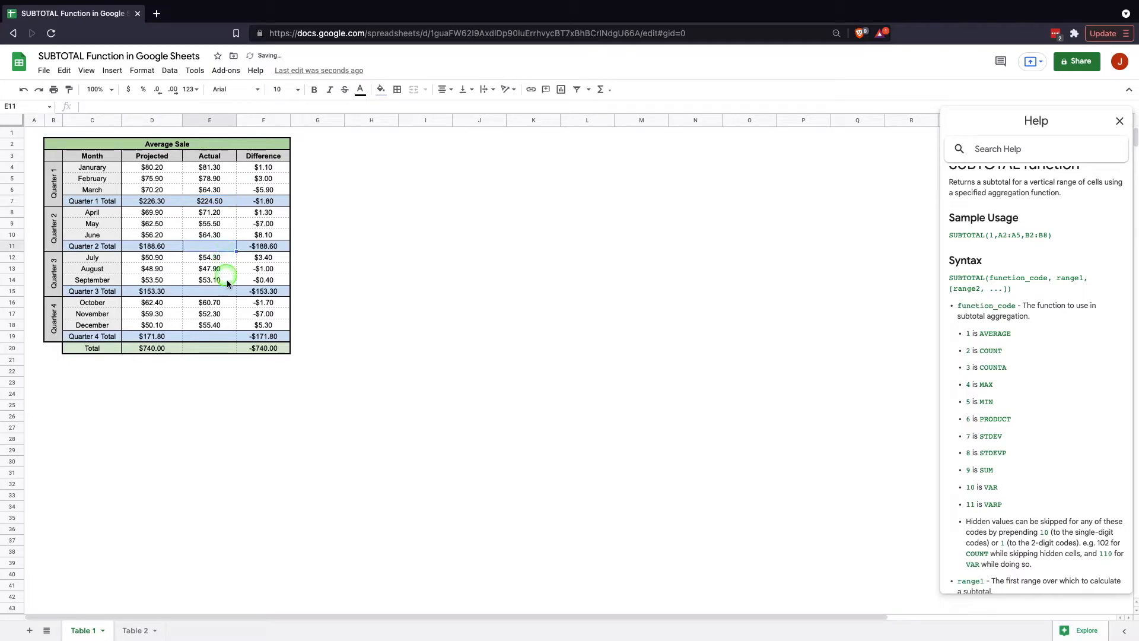
- Paste the Projected total formulas into the Actual totals with Paste formula only
{"action": "right_click", "coordinate": [222, 337]}
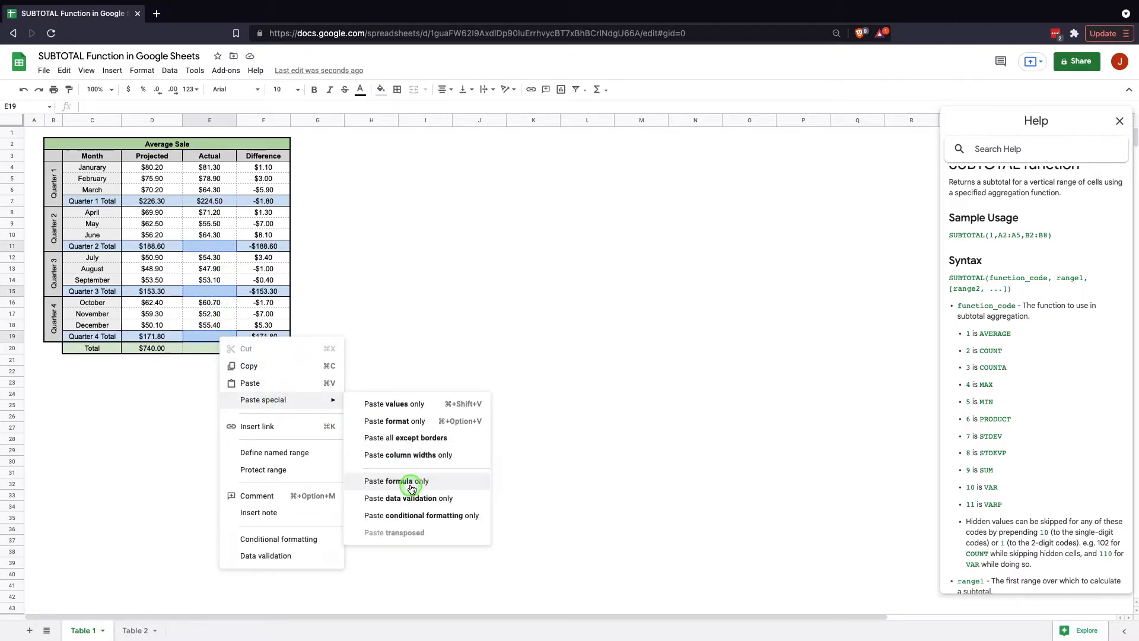
{"action": "left_click", "coordinate": [396, 480]}
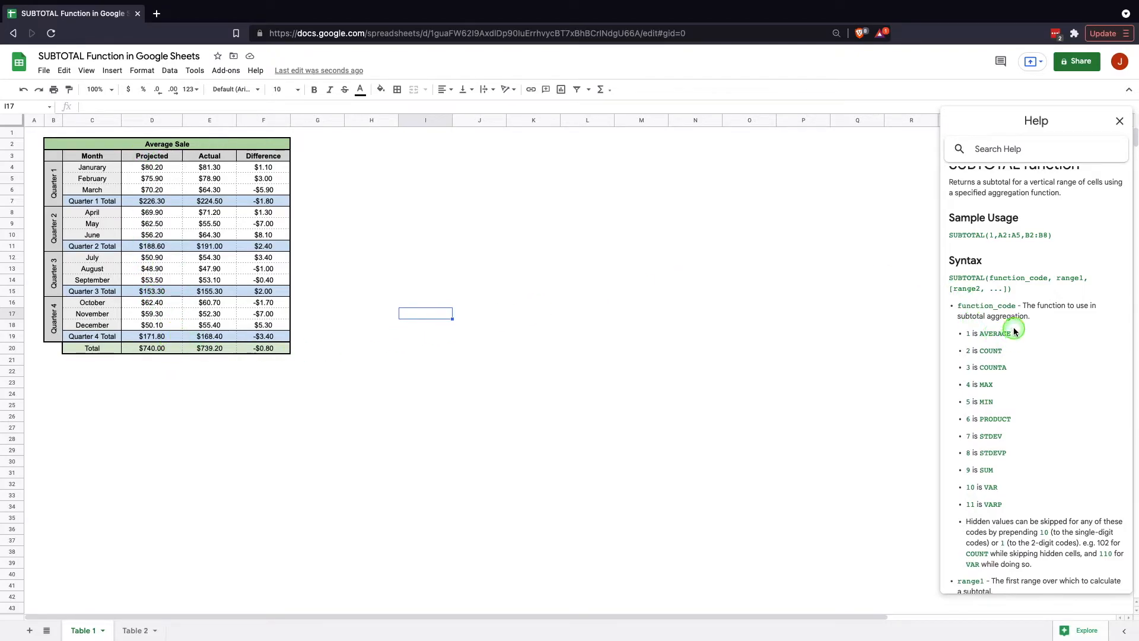
{"action": "mouse_move", "coordinate": [975, 487]}
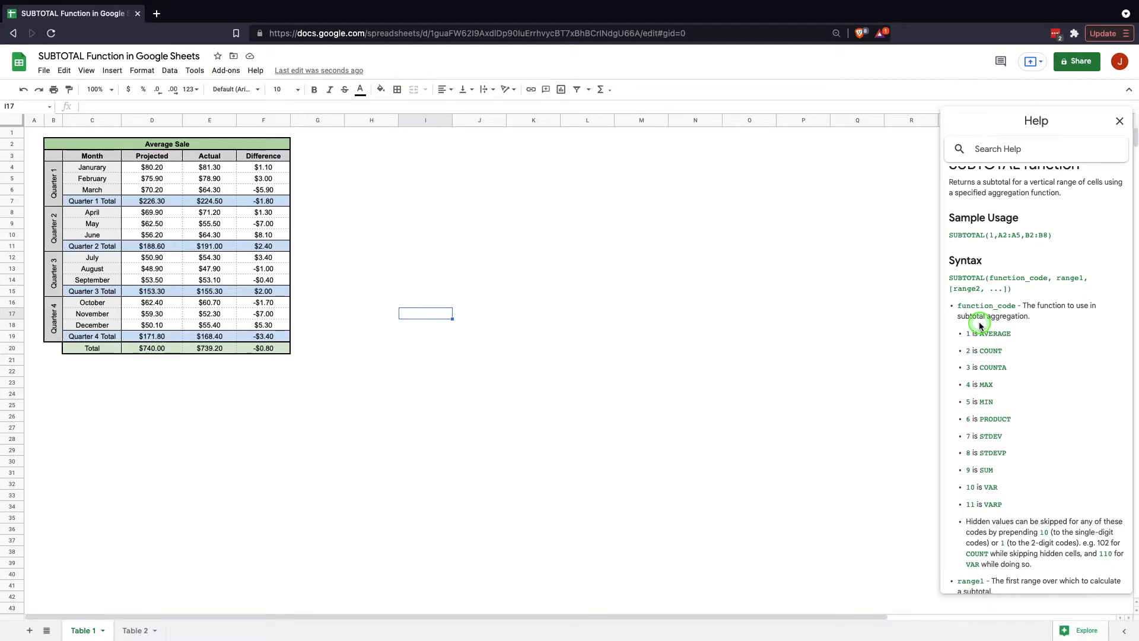
{"action": "mouse_move", "coordinate": [979, 325]}
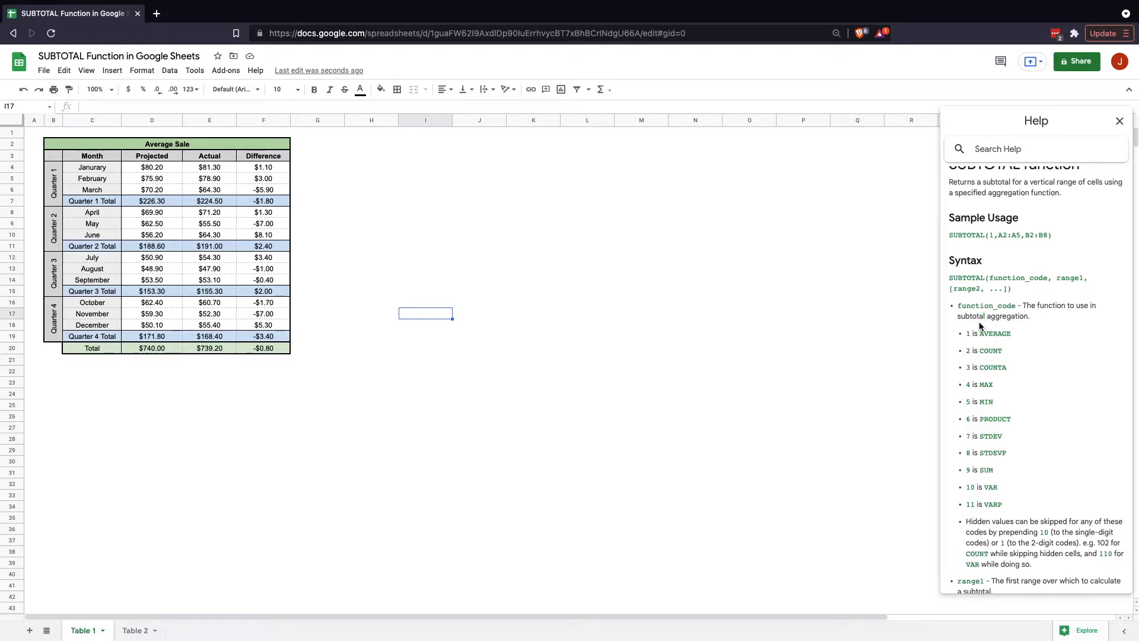
{"action": "left_click", "coordinate": [152, 348]}
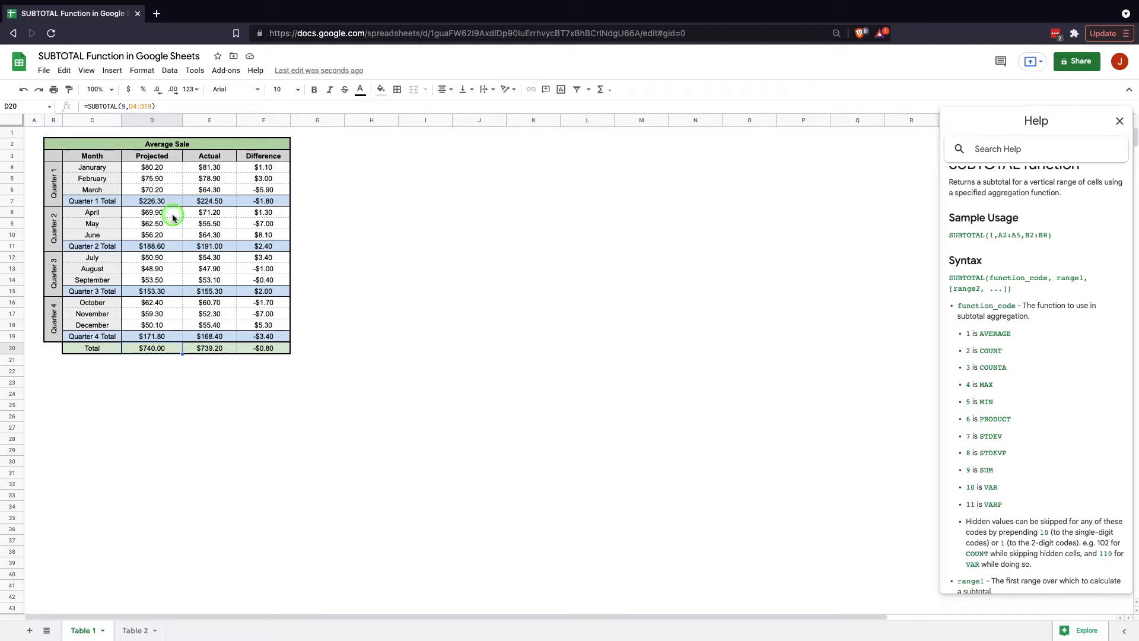
{"action": "mouse_move", "coordinate": [328, 361]}
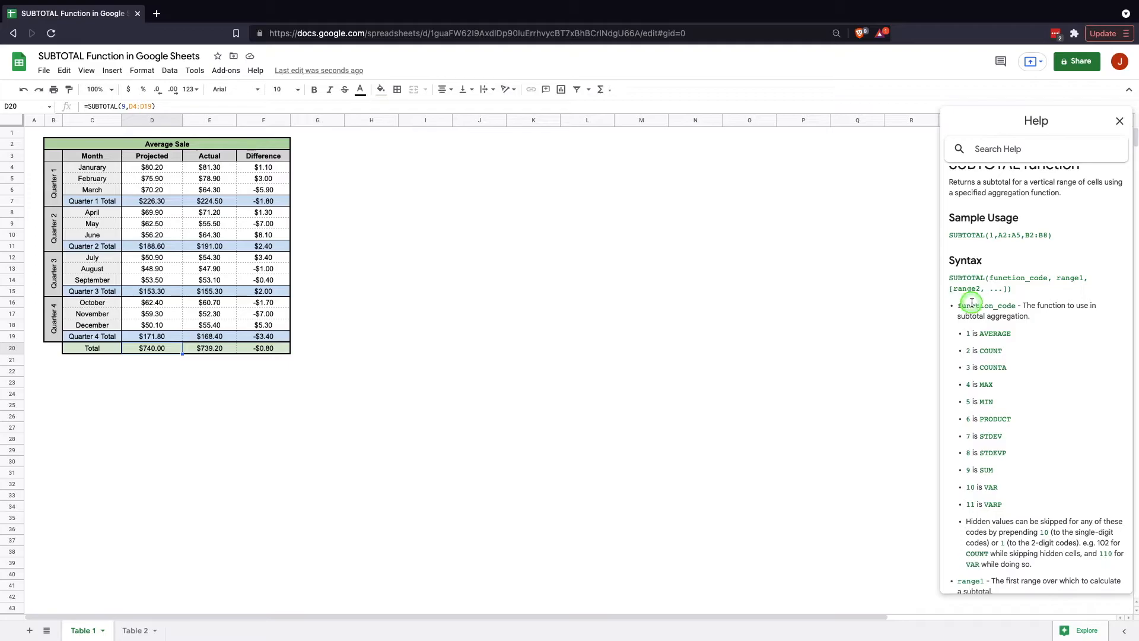
{"action": "scroll", "scroll_direction": "down", "scroll_amount": 3}
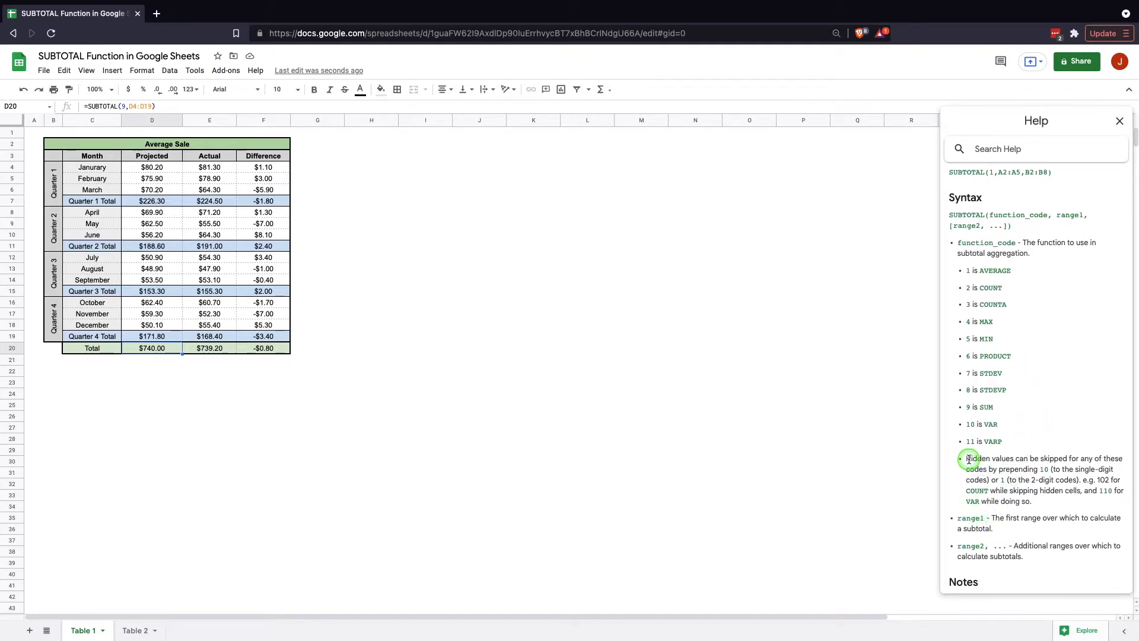
{"action": "mouse_move", "coordinate": [1017, 460]}
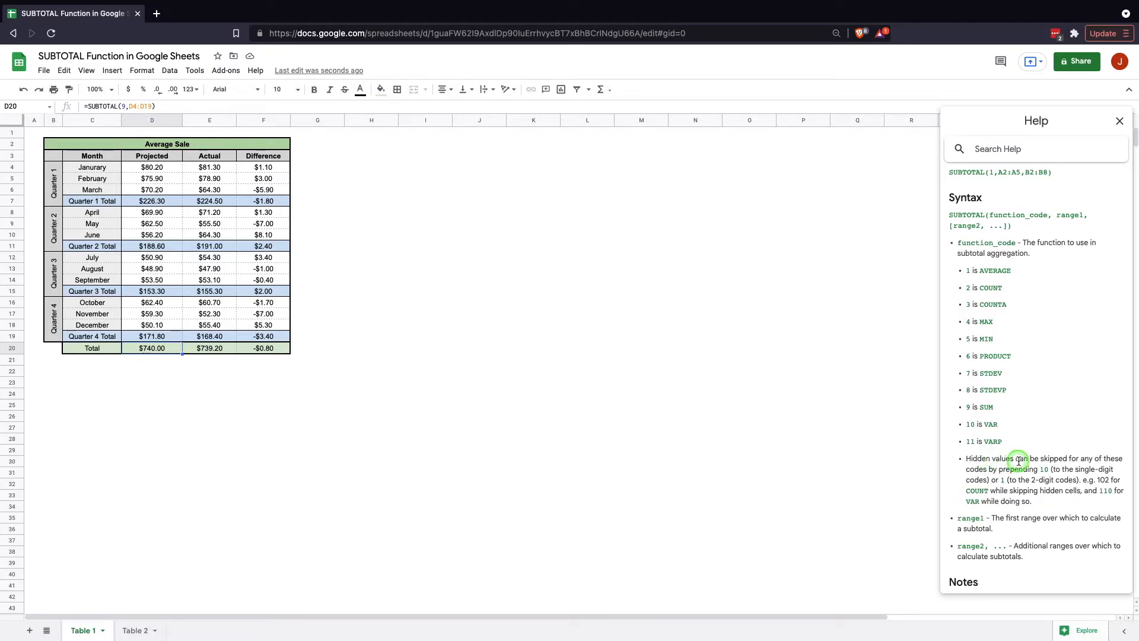
{"action": "mouse_move", "coordinate": [1031, 471]}
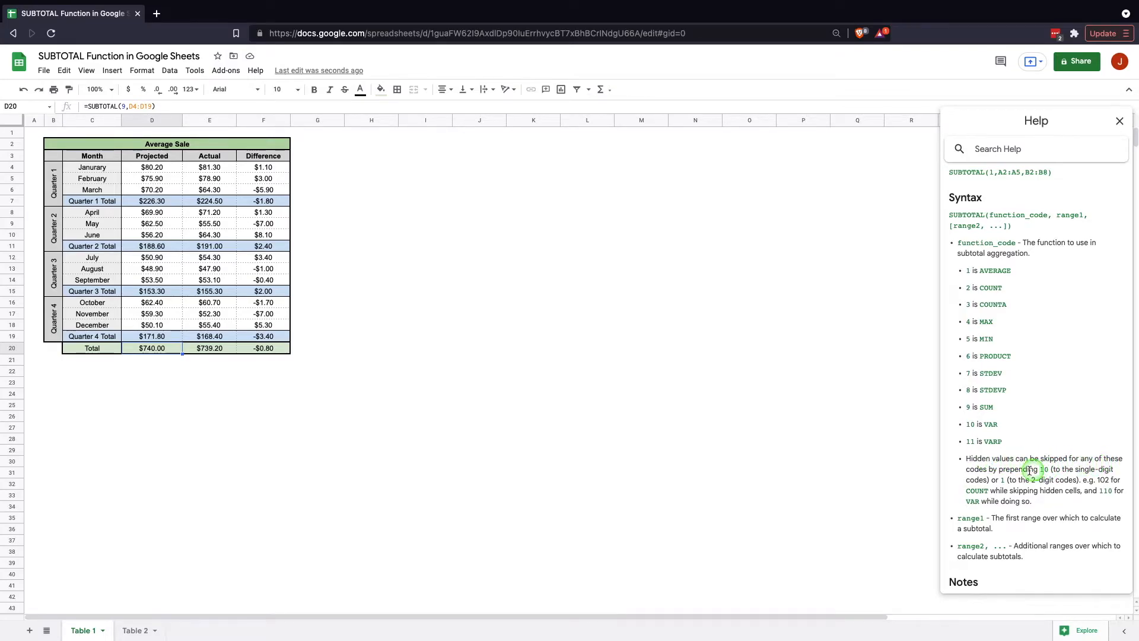
{"action": "mouse_move", "coordinate": [1017, 474]}
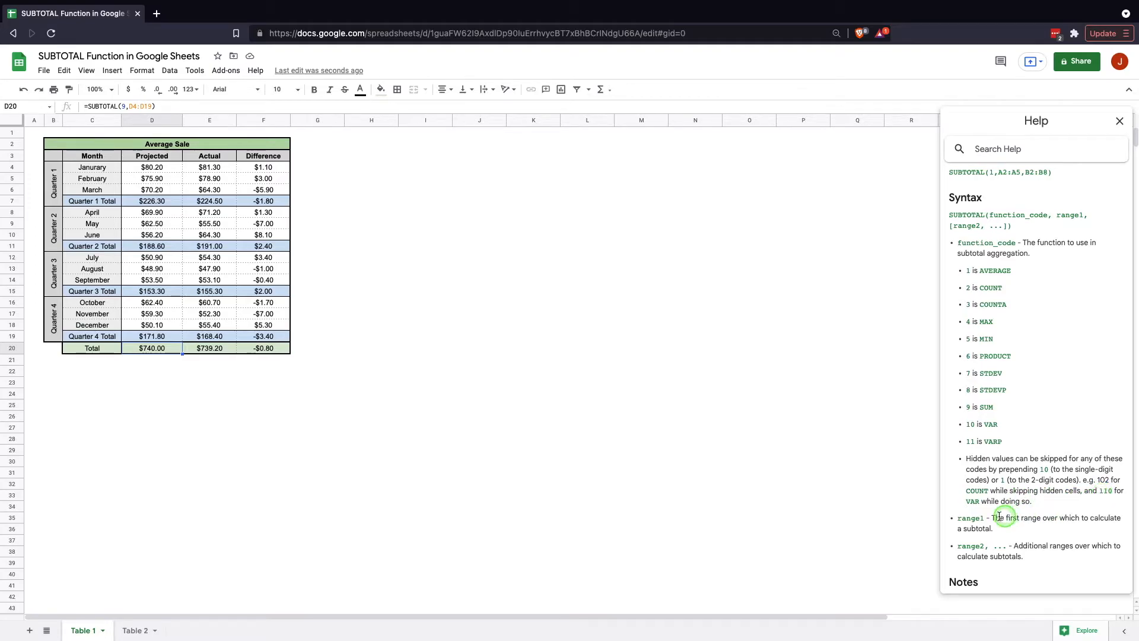
{"action": "mouse_move", "coordinate": [898, 496]}
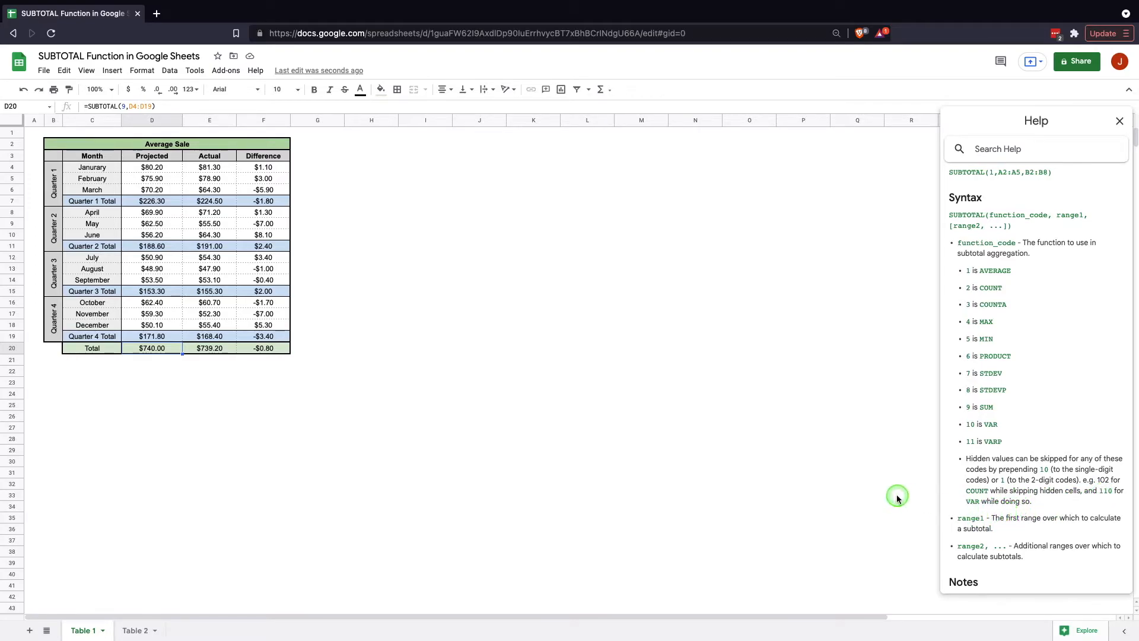
{"action": "mouse_move", "coordinate": [962, 275]}
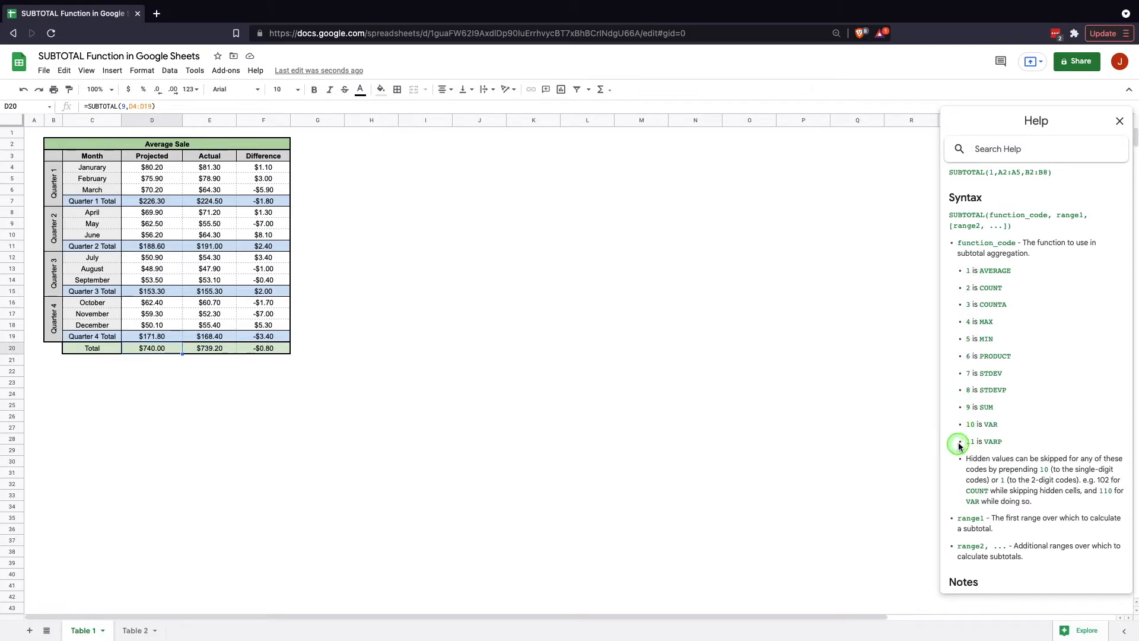
{"action": "mouse_move", "coordinate": [719, 542]}
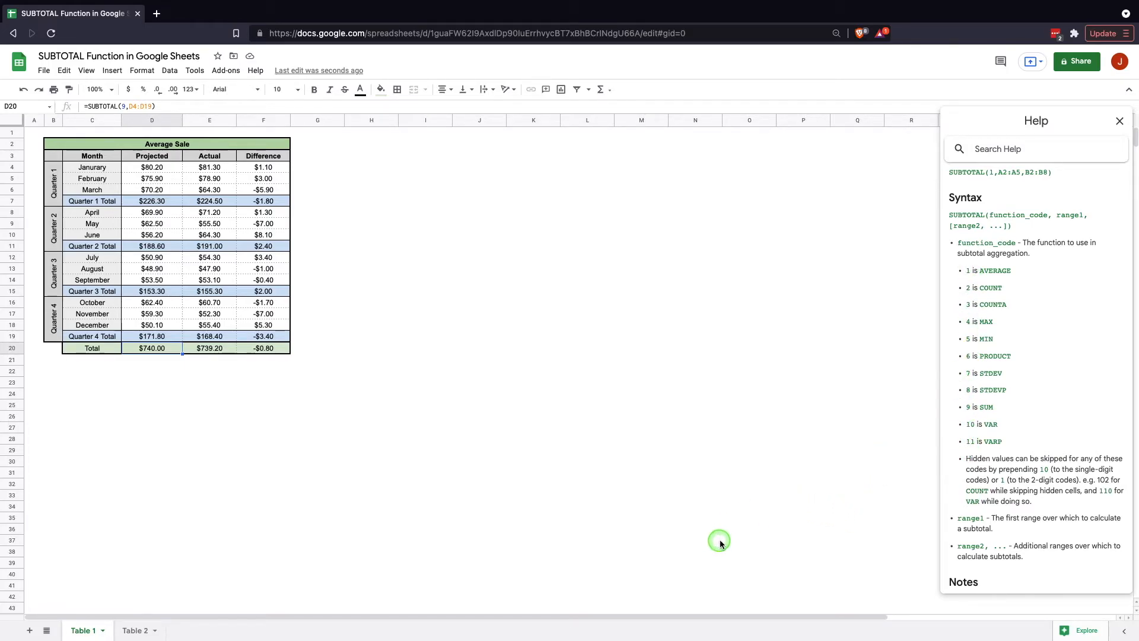
{"action": "mouse_move", "coordinate": [344, 500]}
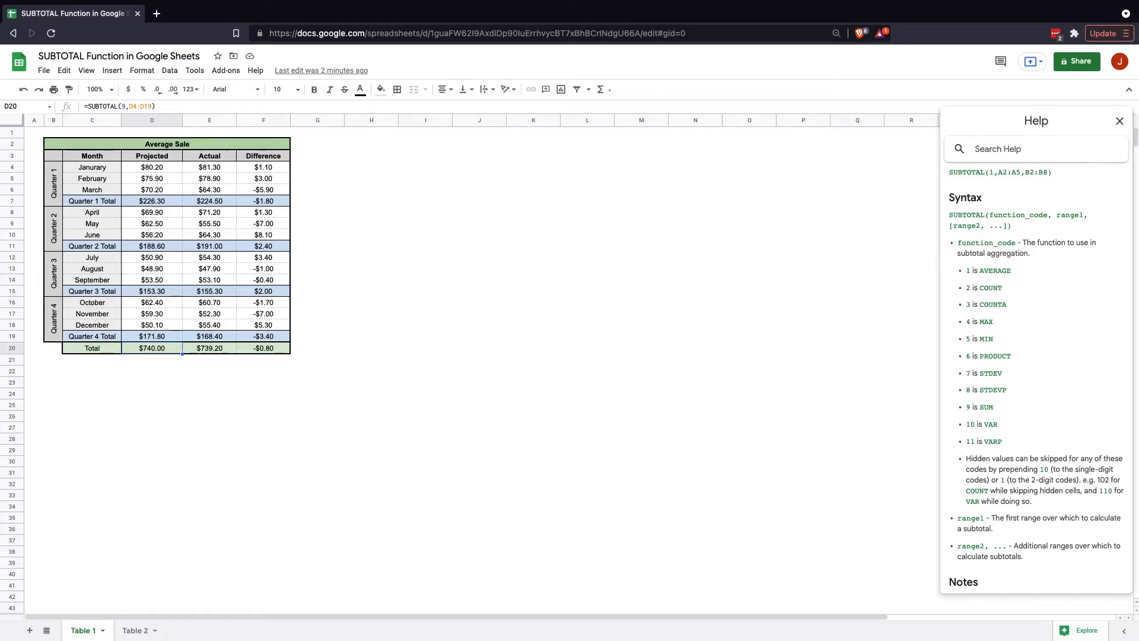
- Switch to the Table 2 sheet and scroll down to its Cost and Value summary tables
{"action": "left_click", "coordinate": [134, 630]}
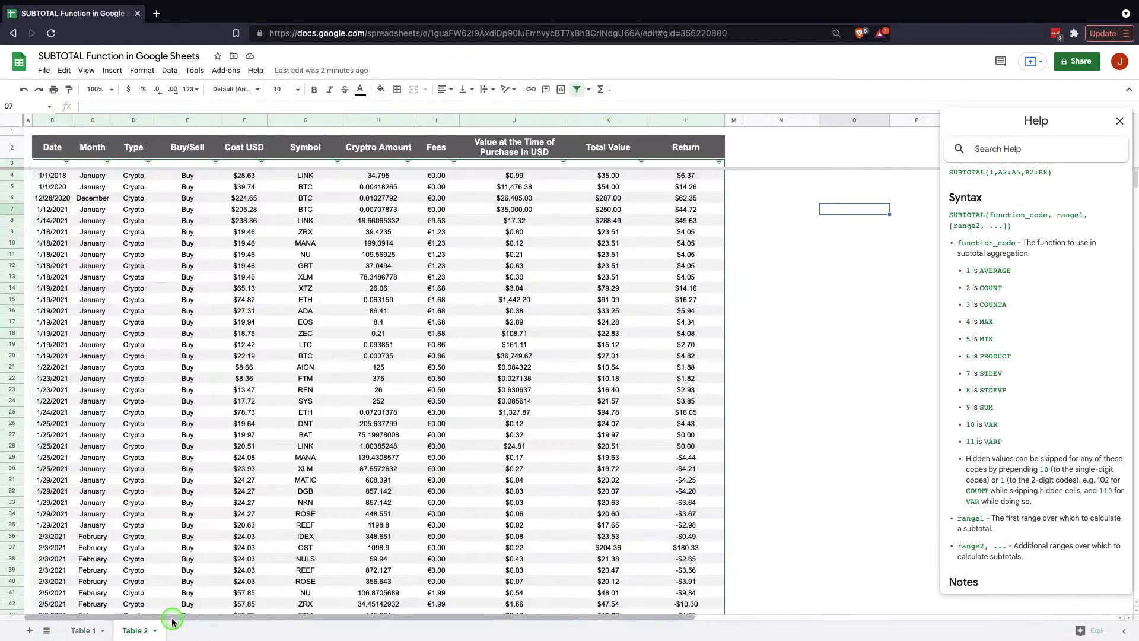
{"action": "mouse_move", "coordinate": [464, 461]}
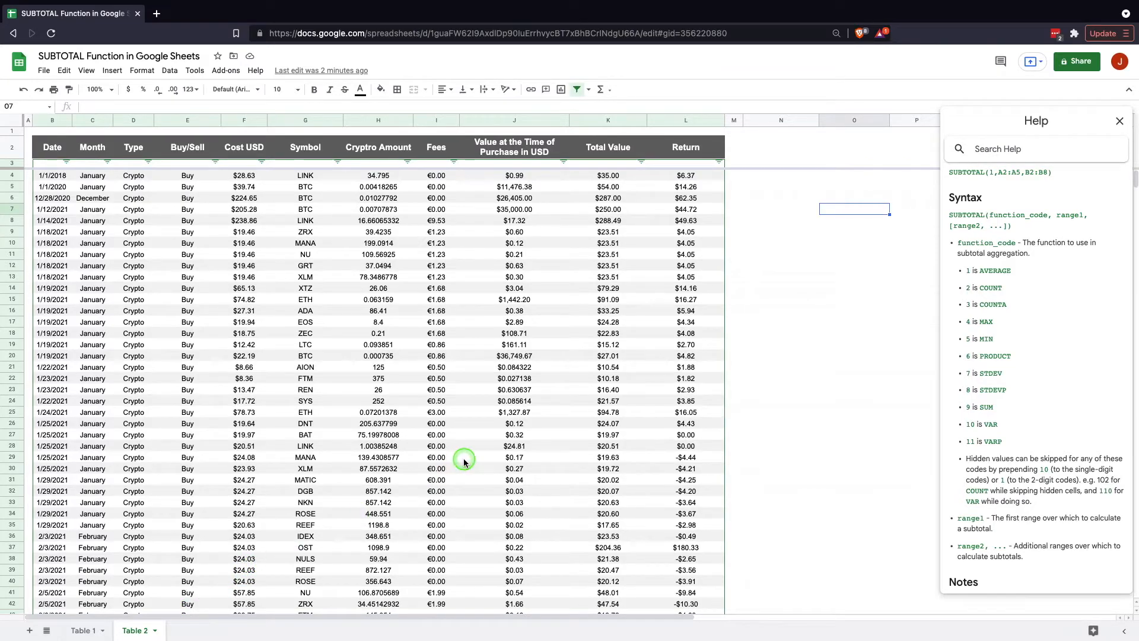
{"action": "scroll", "scroll_direction": "down", "scroll_amount": 3}
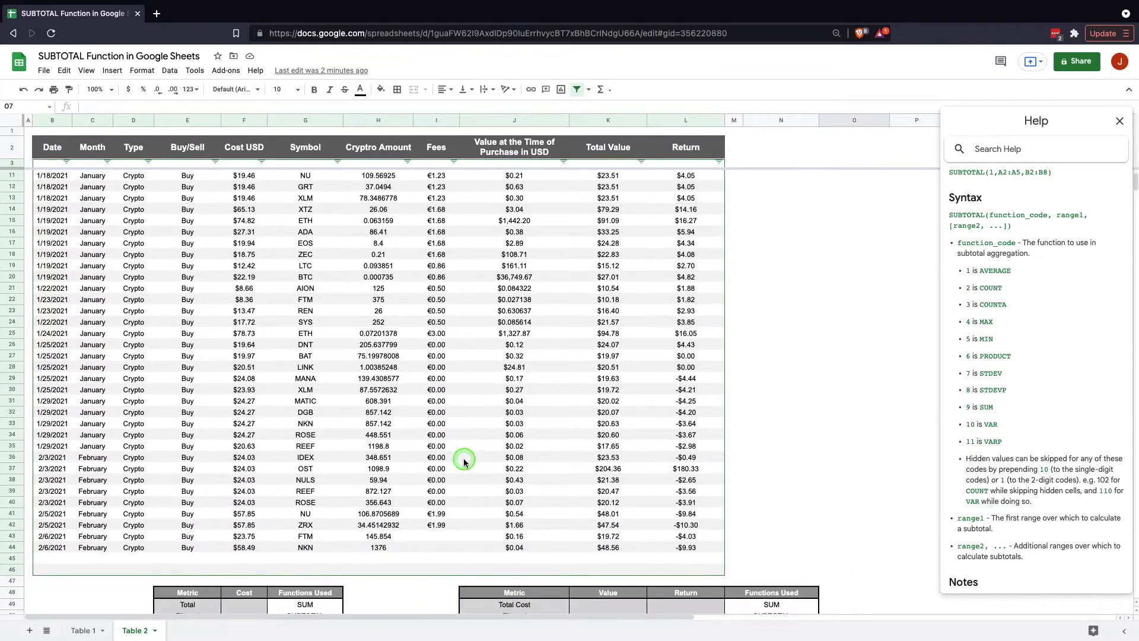
{"action": "scroll", "scroll_direction": "down", "scroll_amount": 3}
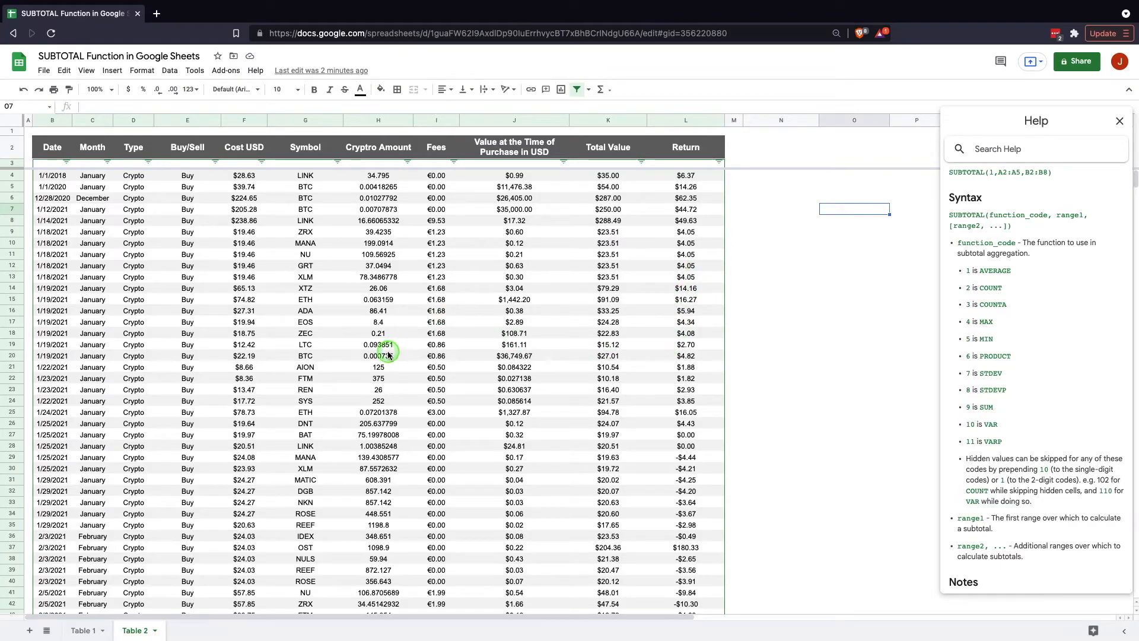
{"action": "scroll", "scroll_direction": "down", "scroll_amount": 3}
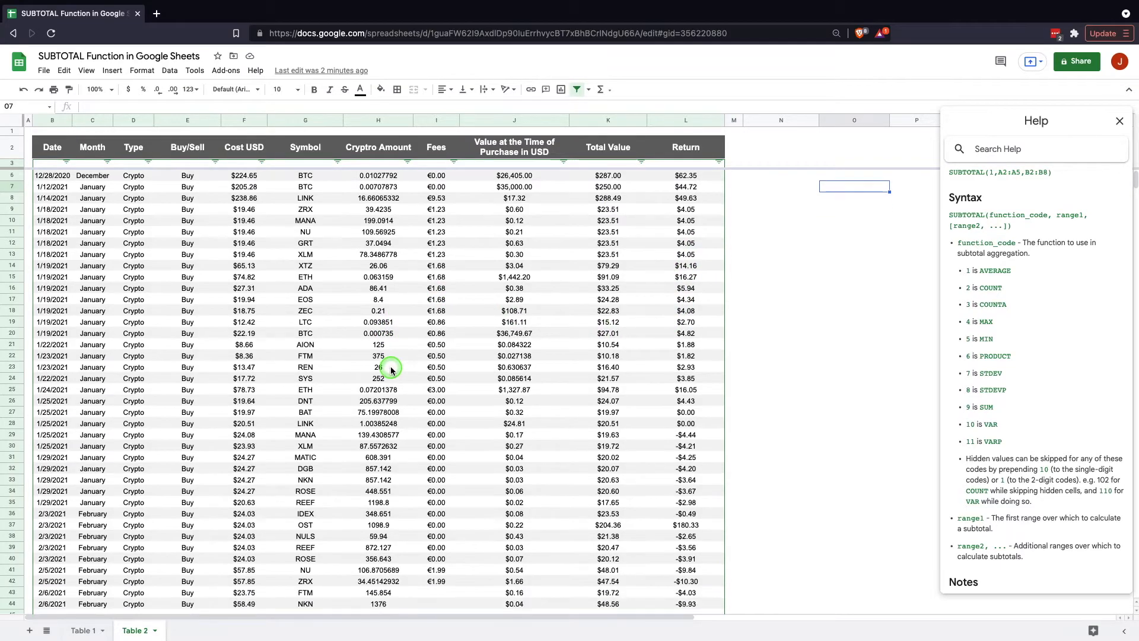
{"action": "scroll", "scroll_direction": "down", "scroll_amount": 3}
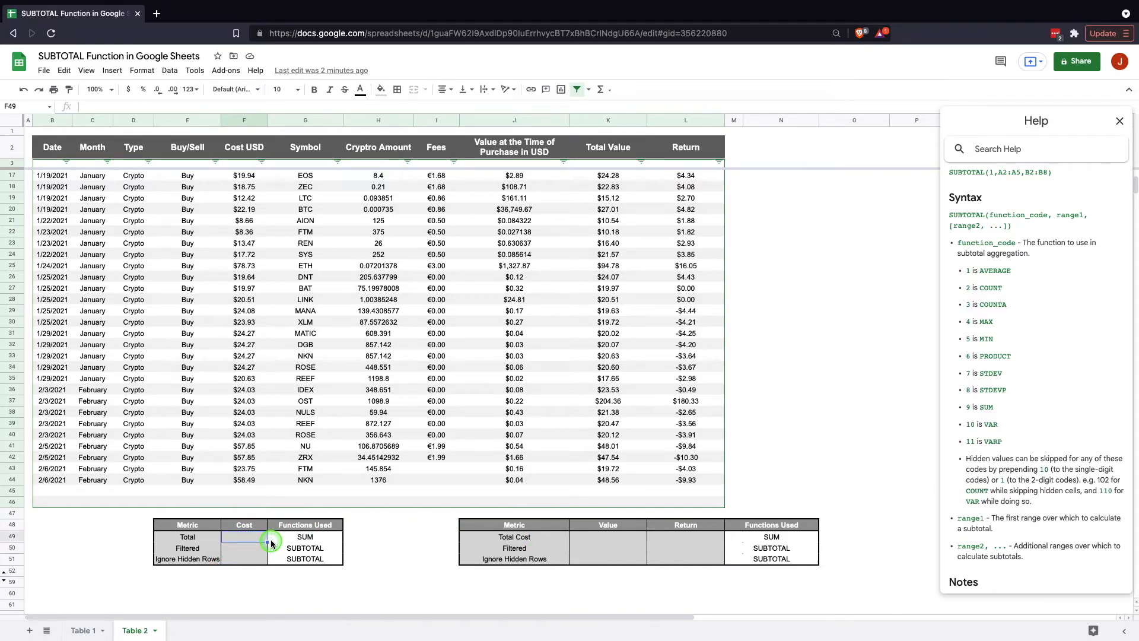
- Enter =SUM formulas in the summary Total rows: cost $1,745.90, value $2,134.95, return $389.05
{"action": "type", "text": "=SUM("}
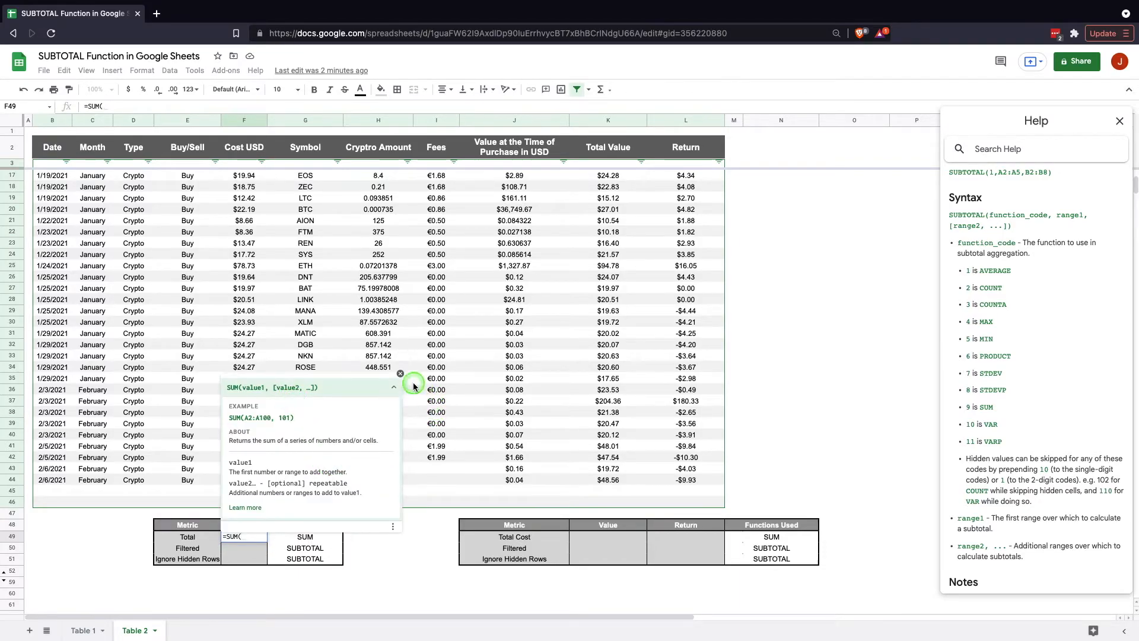
{"action": "left_click", "coordinate": [400, 374]}
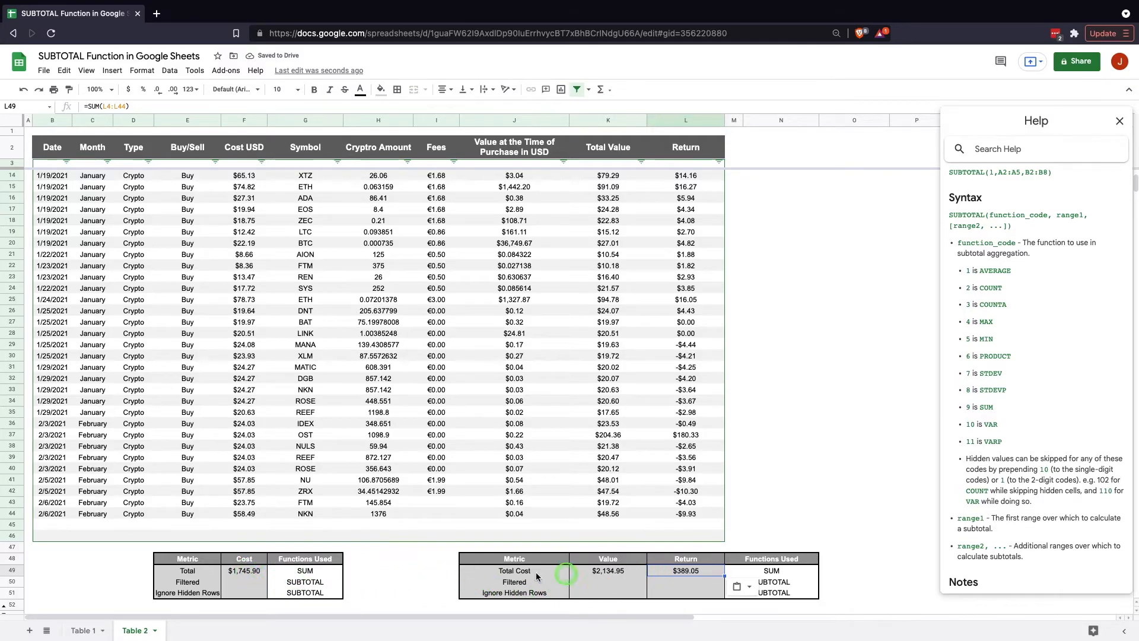
{"action": "left_click", "coordinate": [244, 571]}
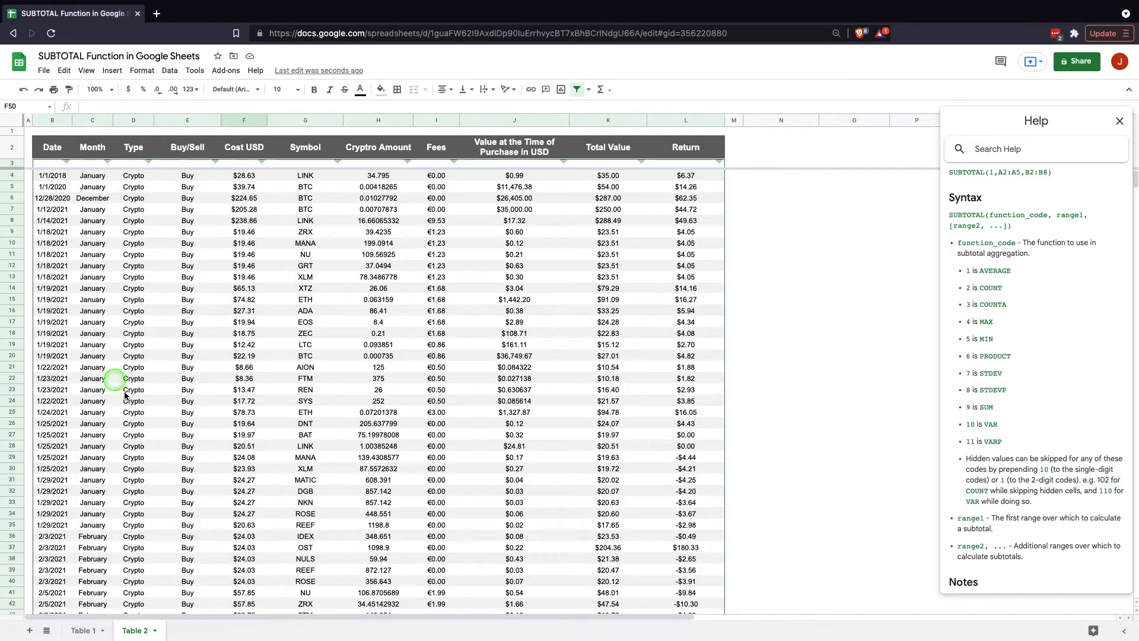
{"action": "mouse_move", "coordinate": [405, 161]}
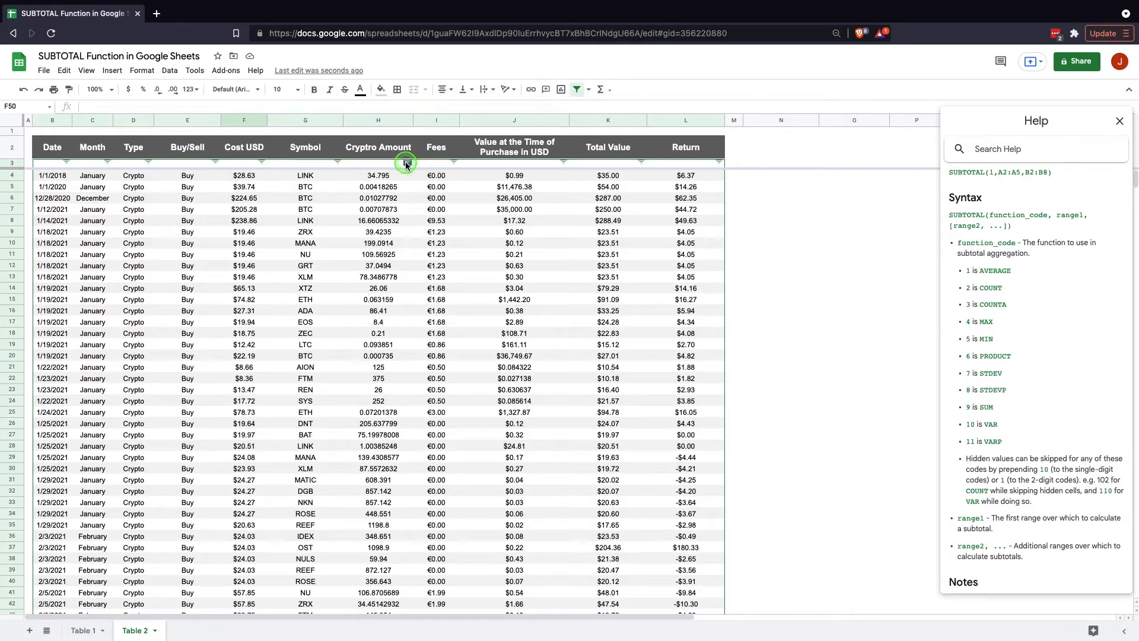
- Select the purchases table B3:L46 and turn off its filter via the Data menu
{"action": "left_click", "coordinate": [514, 221]}
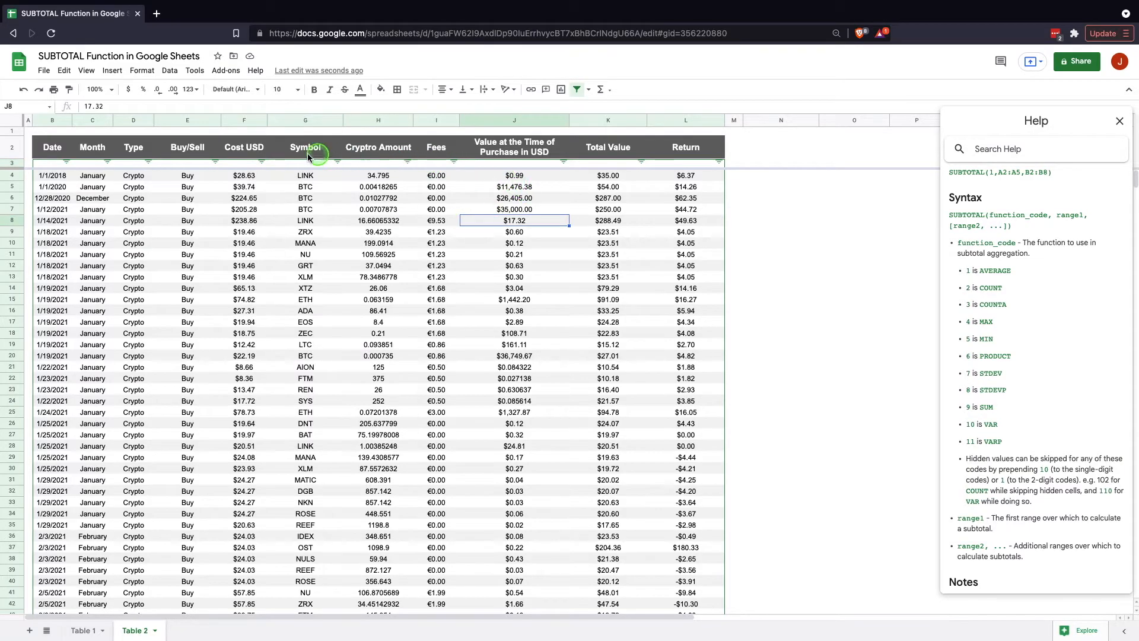
{"action": "mouse_move", "coordinate": [192, 76]}
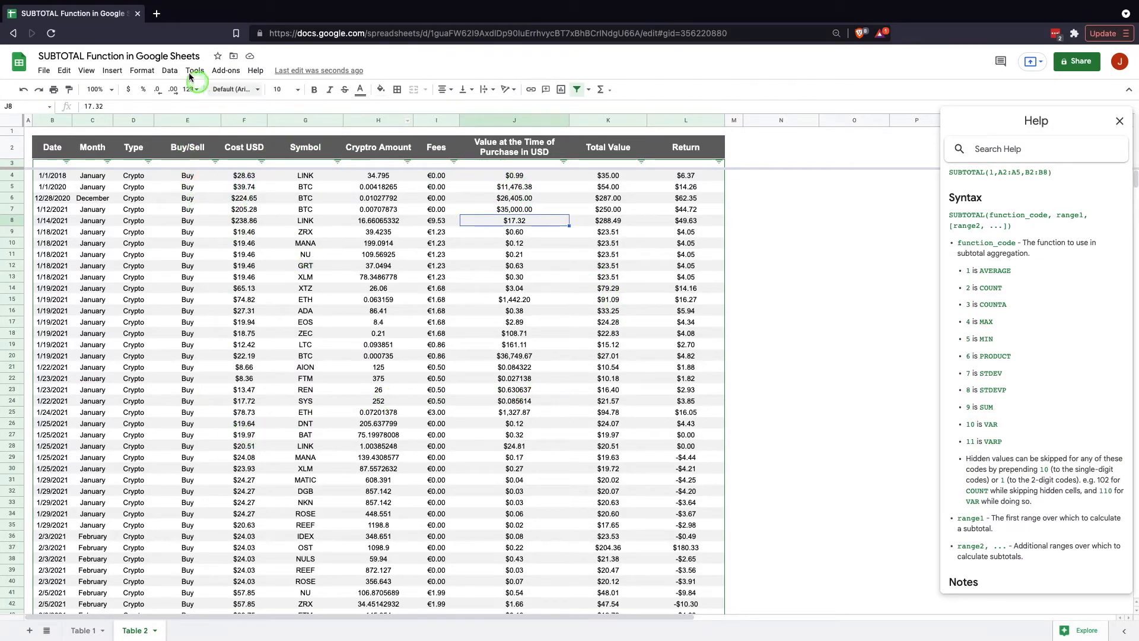
{"action": "scroll", "scroll_direction": "down", "scroll_amount": 3}
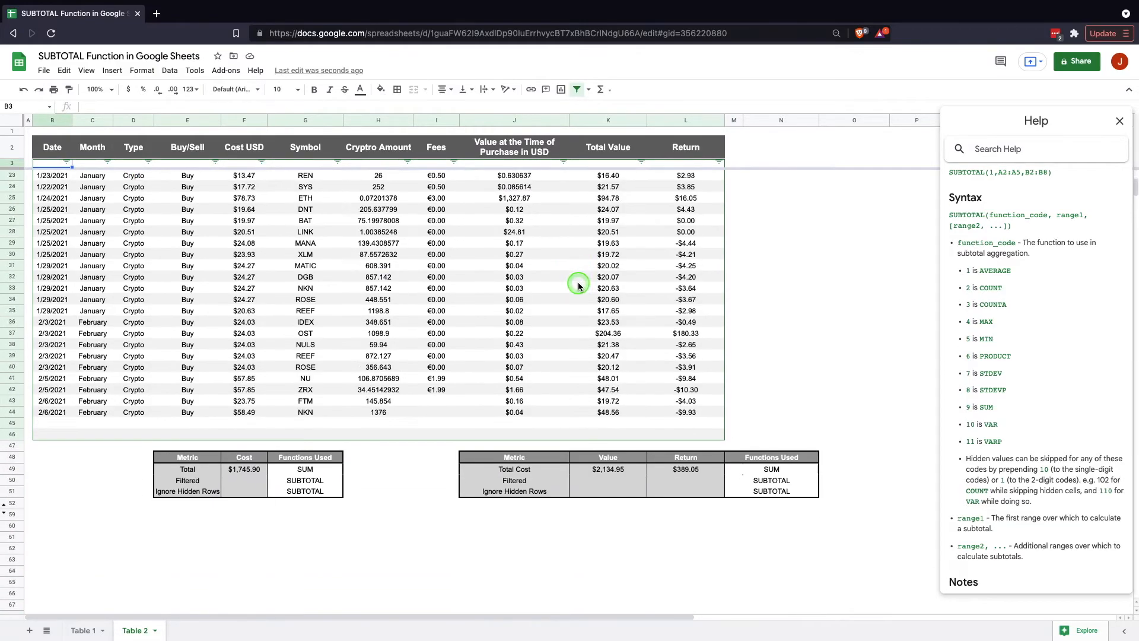
{"action": "left_click_drag", "start_coordinate": [578, 284], "coordinate": [713, 360]}
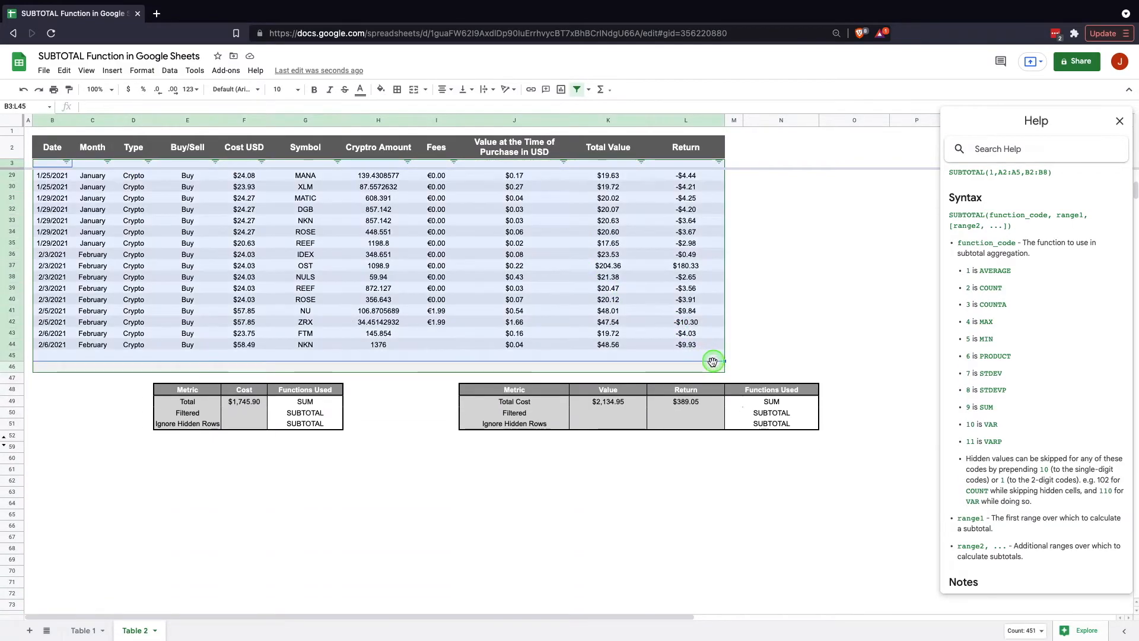
{"action": "left_click", "coordinate": [170, 70]}
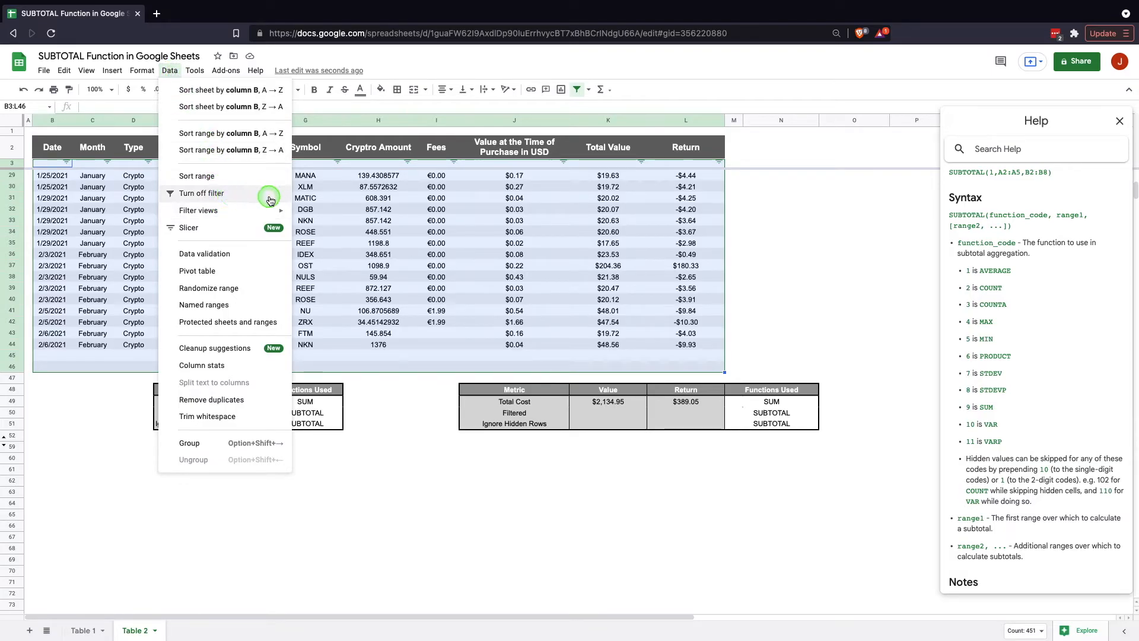
{"action": "mouse_move", "coordinate": [216, 196]}
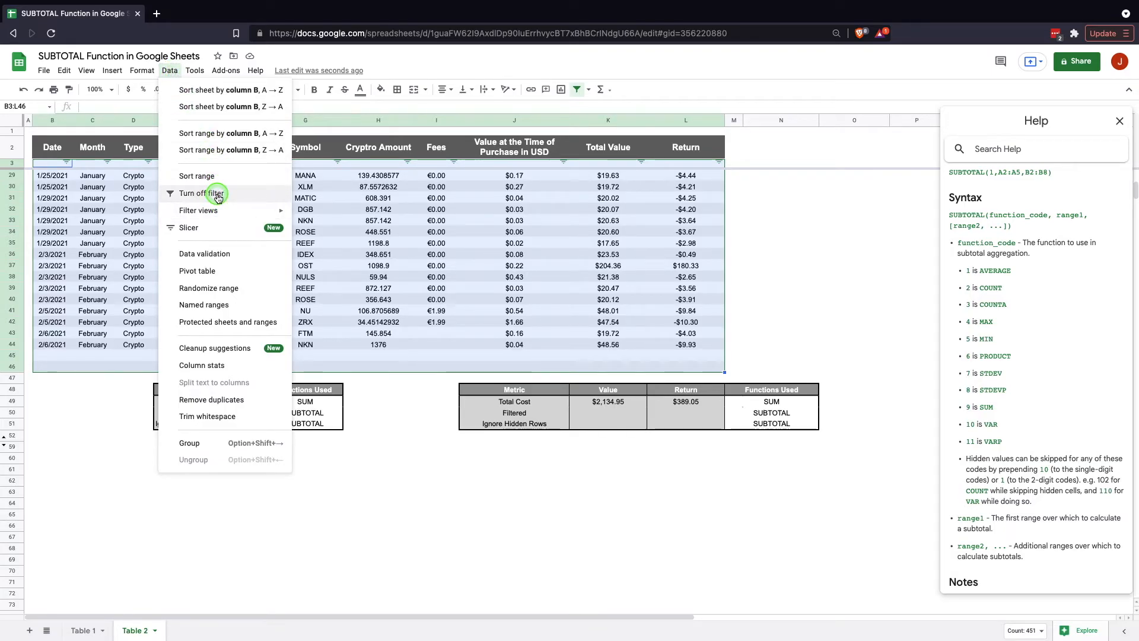
{"action": "left_click", "coordinate": [193, 194]}
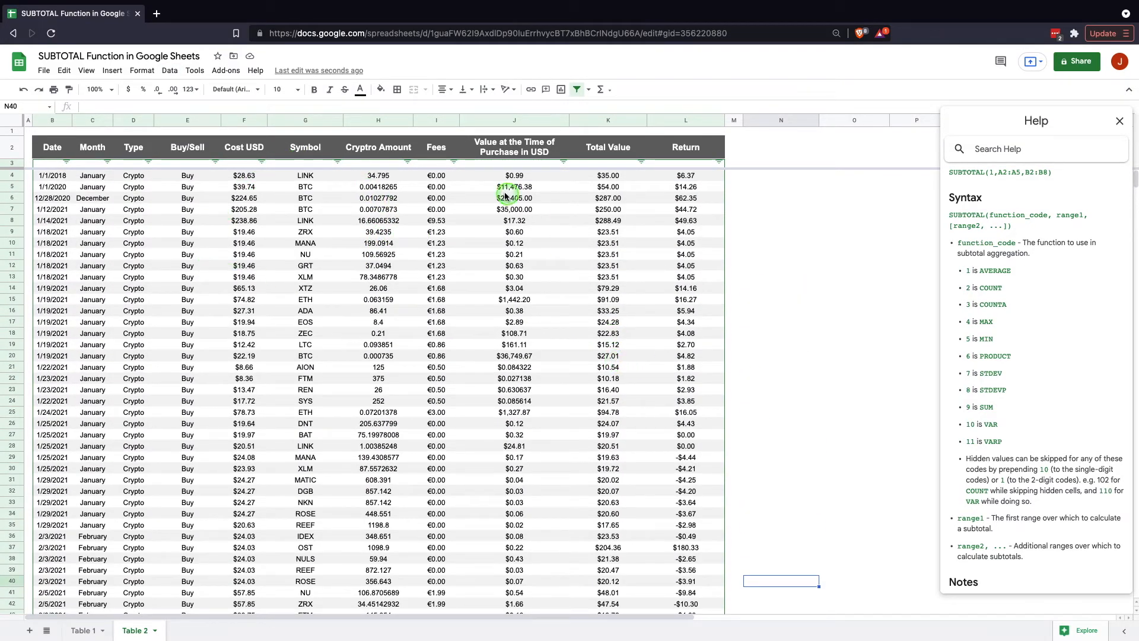
{"action": "scroll", "scroll_direction": "down", "scroll_amount": 3}
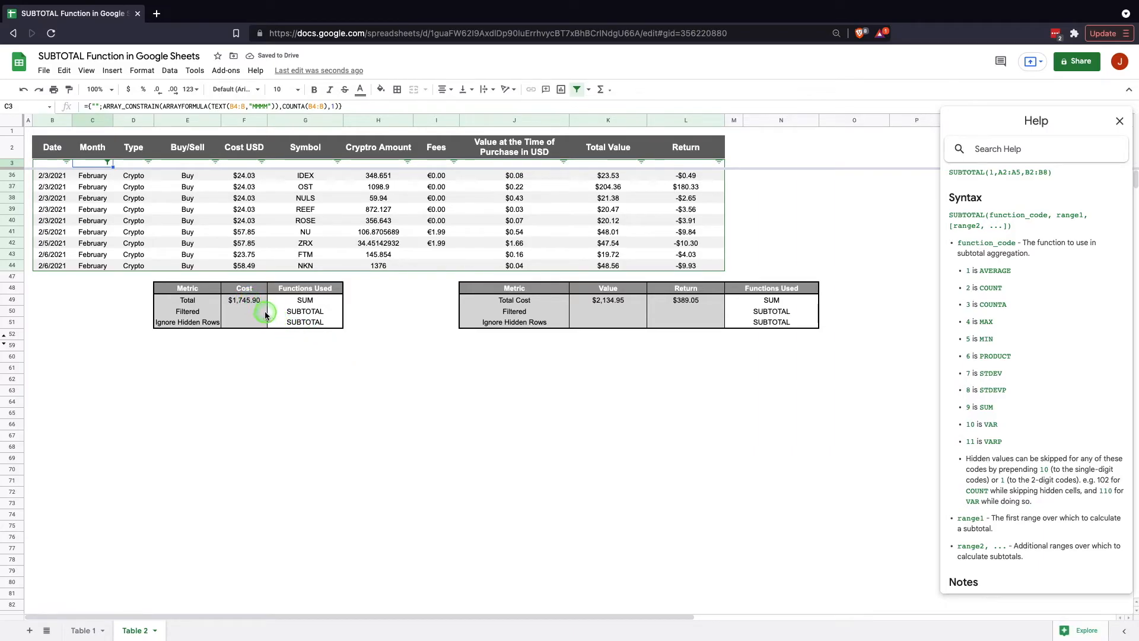
{"action": "left_click", "coordinate": [244, 310]}
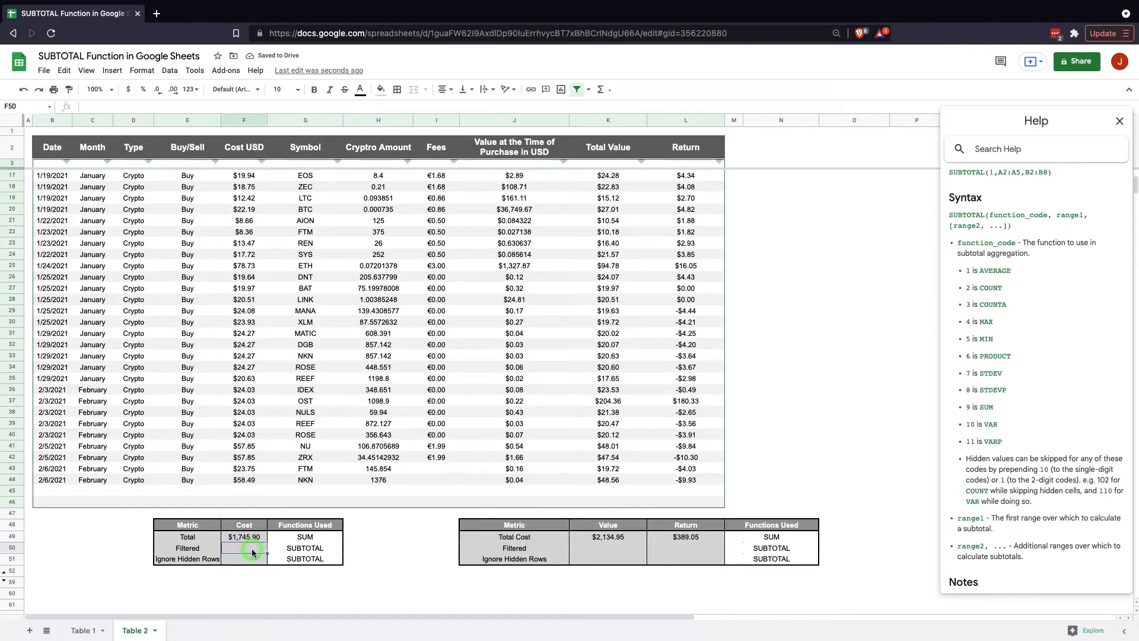
- Enter =SUBTOTAL(9,F4:F46) in F50 so Filtered cost reads $1,745.90
{"action": "type", "text": "=SUM(F5:F45)"}
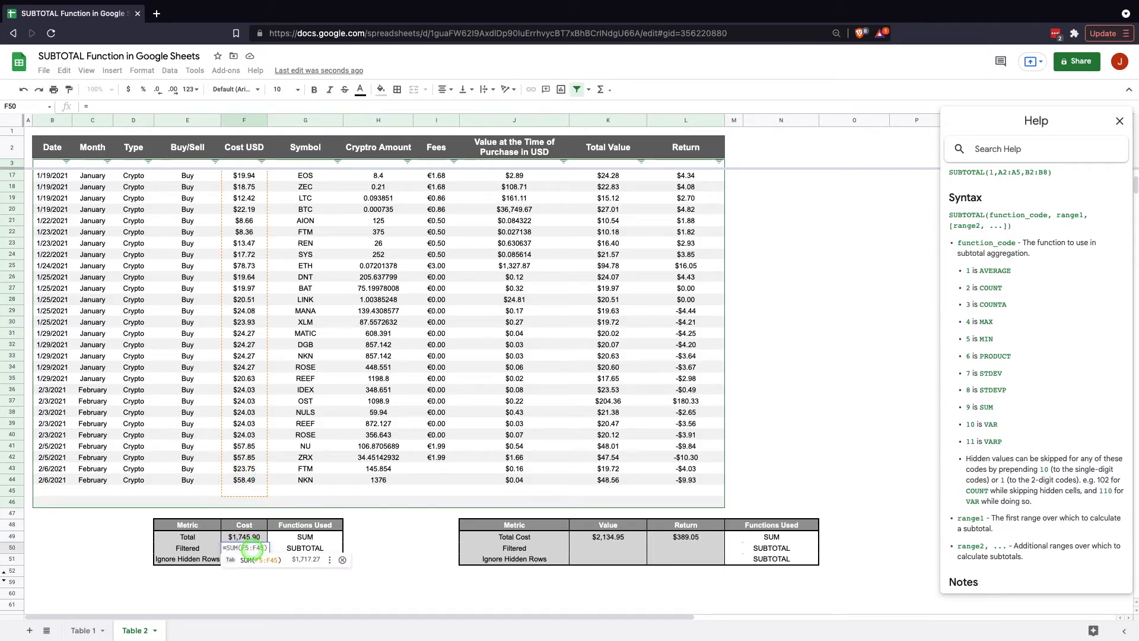
{"action": "type", "text": "=SUM(F5:F45)"}
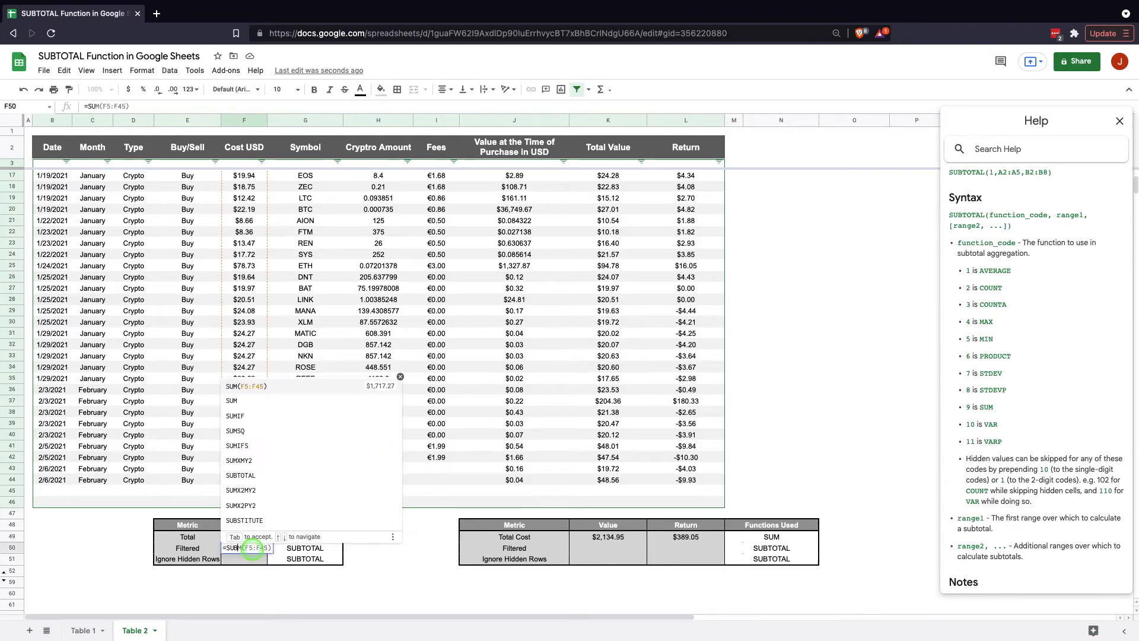
{"action": "left_click", "coordinate": [241, 475]}
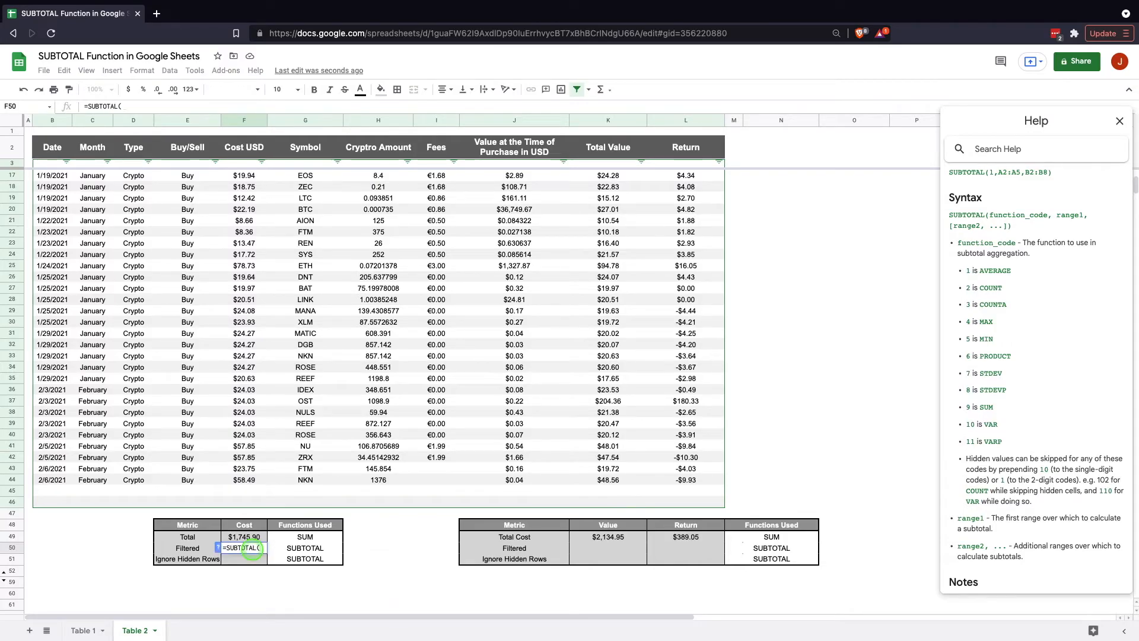
{"action": "type", "text": "9,"}
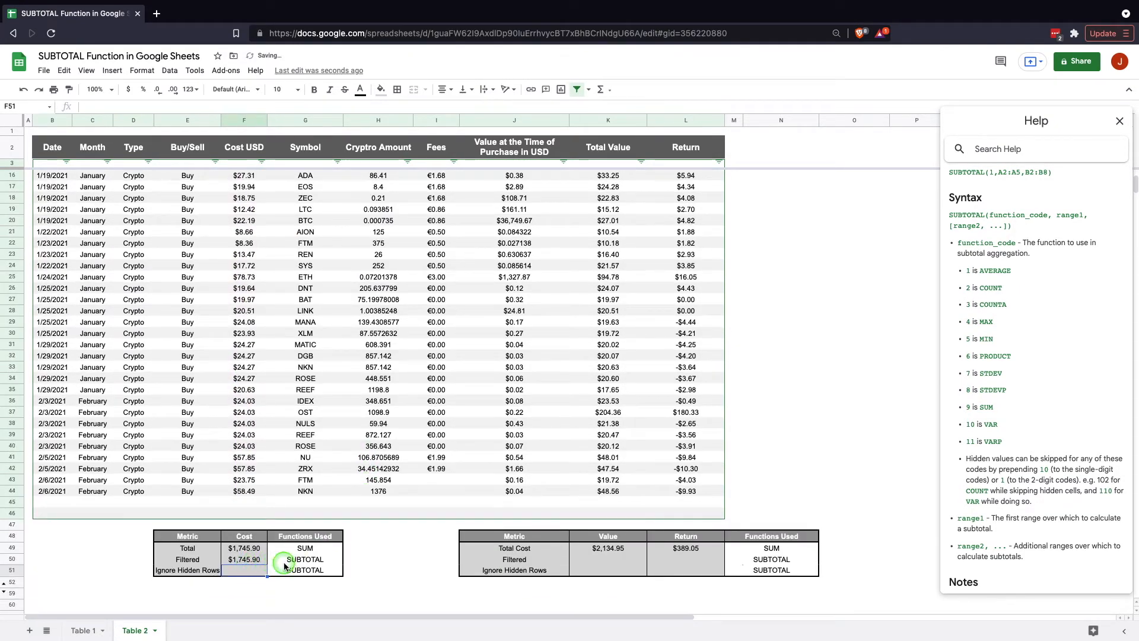
- Filter the Month column to February, then to January, dropping Filtered cost to $1,203.18
{"action": "left_click", "coordinate": [107, 163]}
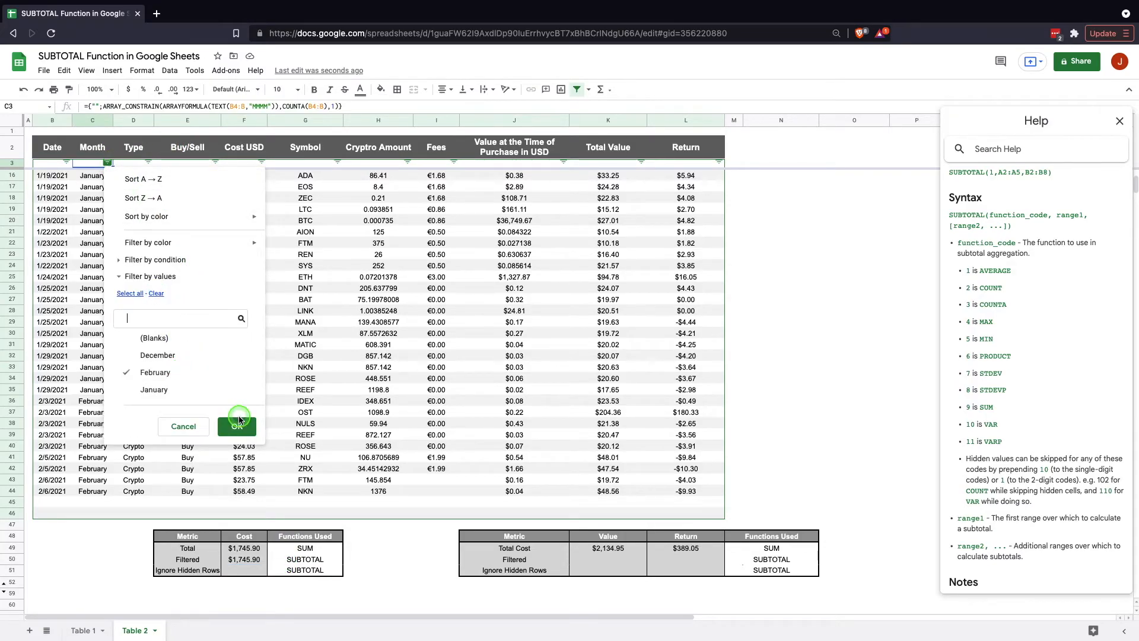
{"action": "left_click", "coordinate": [236, 426]}
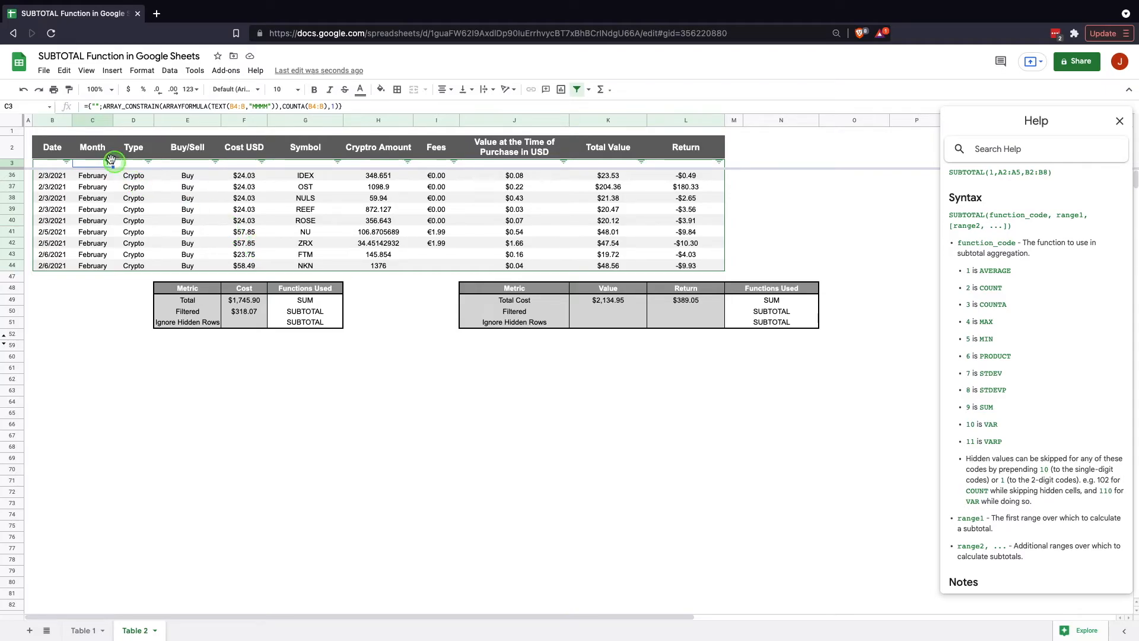
{"action": "left_click", "coordinate": [112, 161]}
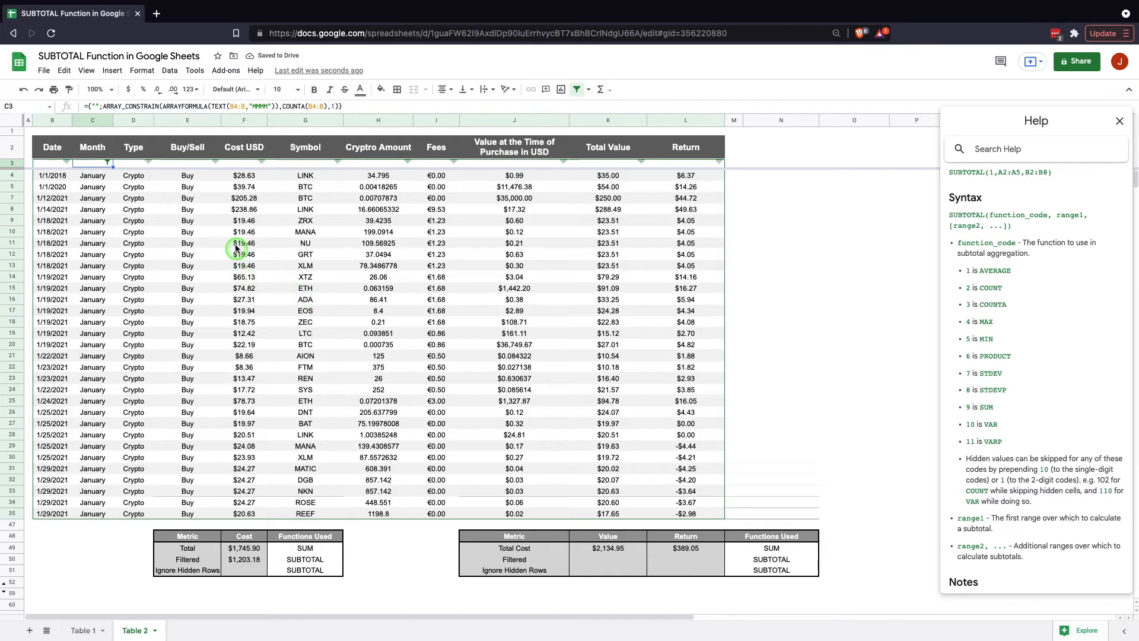
{"action": "mouse_move", "coordinate": [344, 332]}
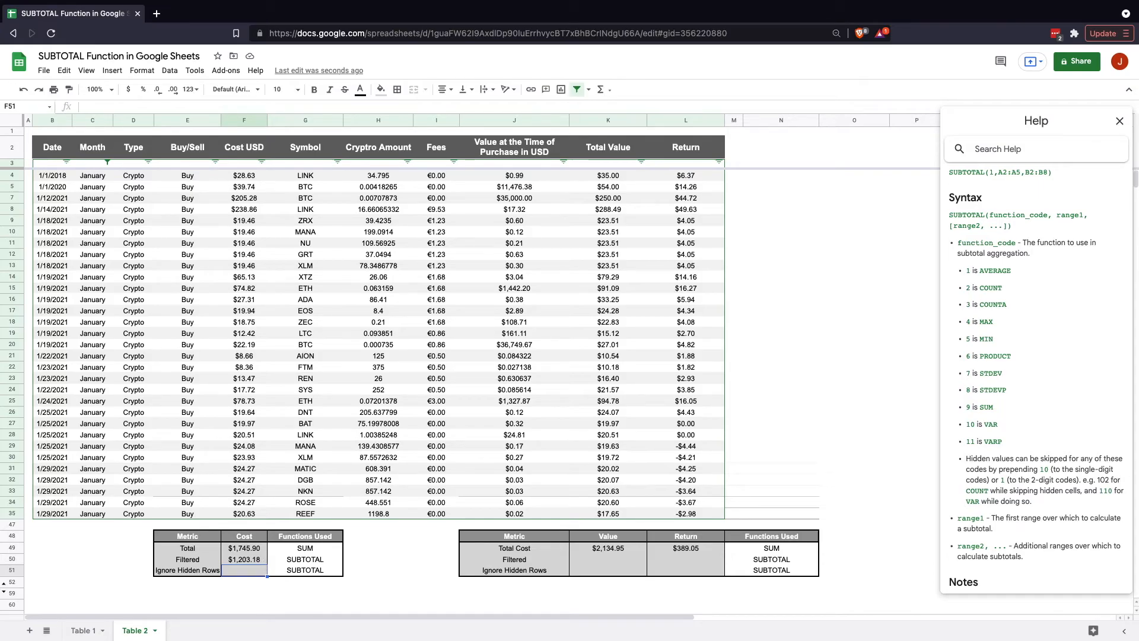
- Enter =SUBTOTAL(109,F4:F46) in F51 so Ignore Hidden Rows cost reads $1,203.18
{"action": "type", "text": "=SUBTOTAL(9"}
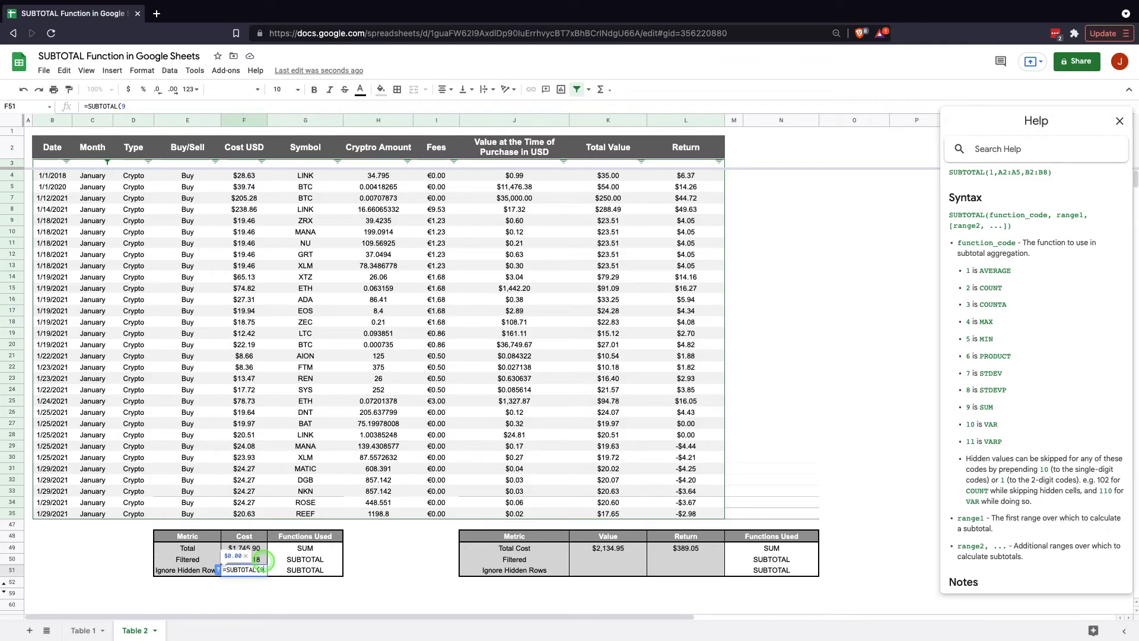
{"action": "type", "text": "10"}
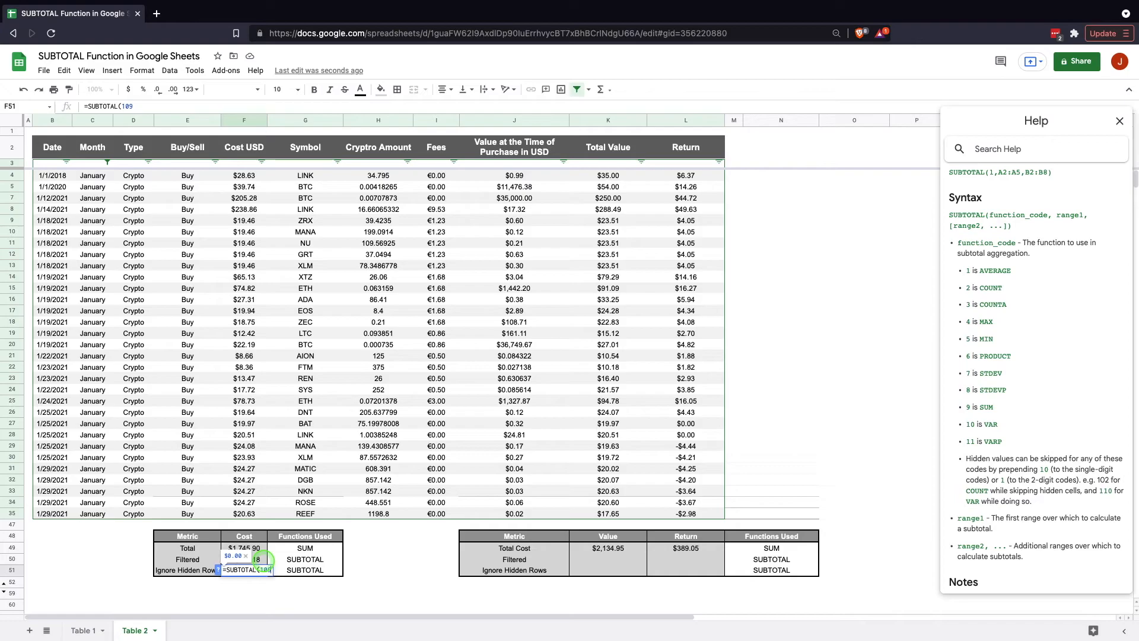
{"action": "type", "text": ","}
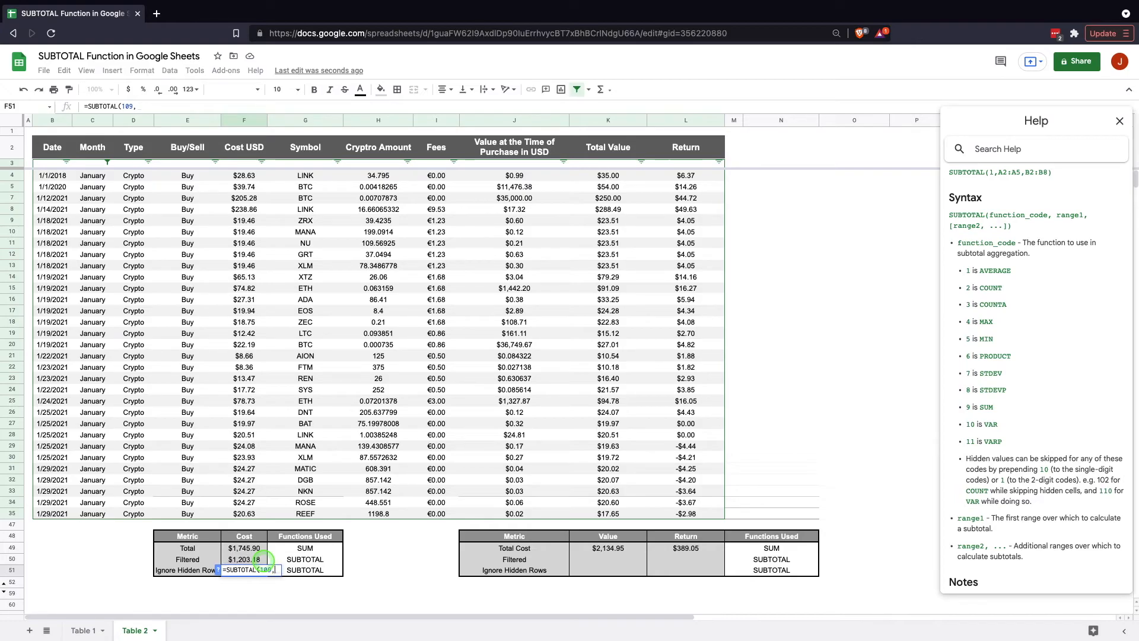
{"action": "mouse_move", "coordinate": [274, 523]}
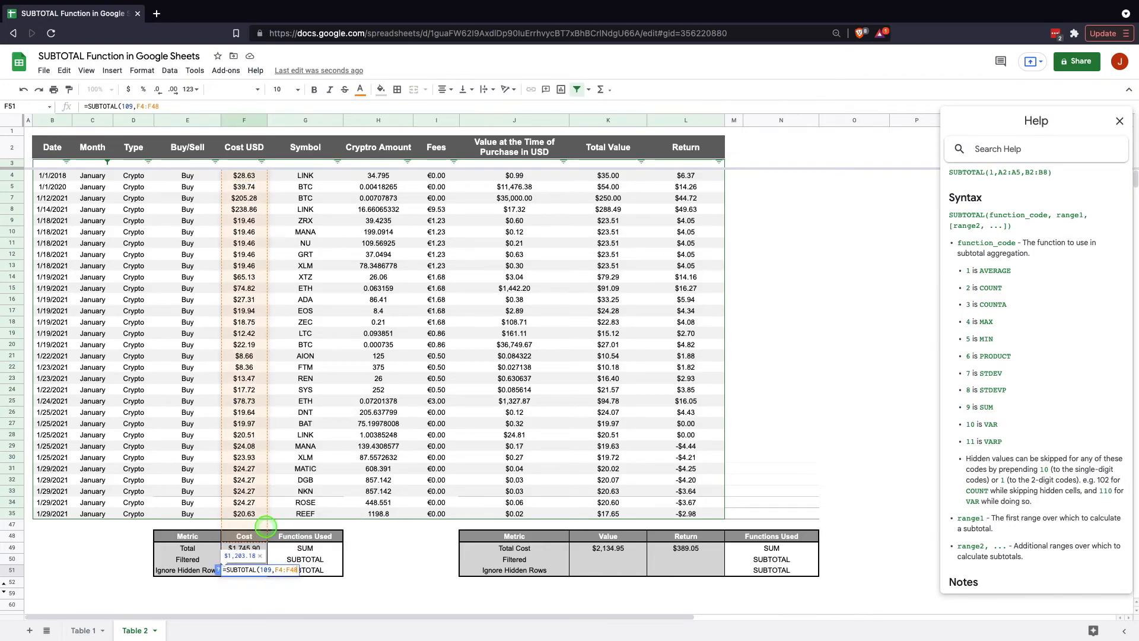
{"action": "key", "text": "enter"}
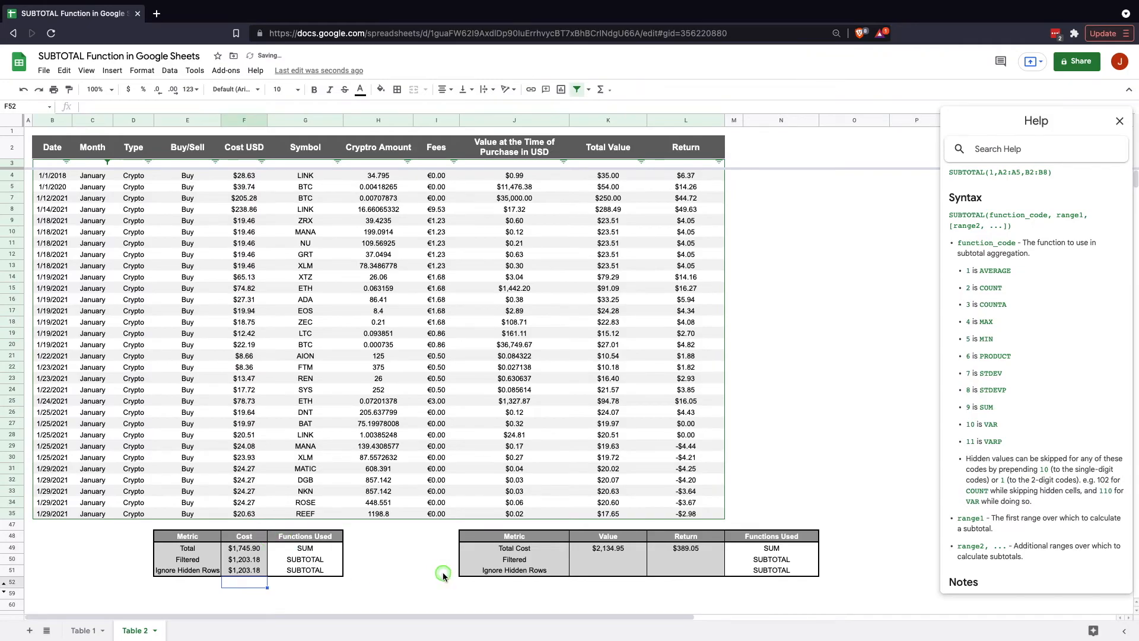
- Add SUBTOTAL(9) and SUBTOTAL(109) totals for Value and Return in the second summary table
{"action": "left_click", "coordinate": [436, 570]}
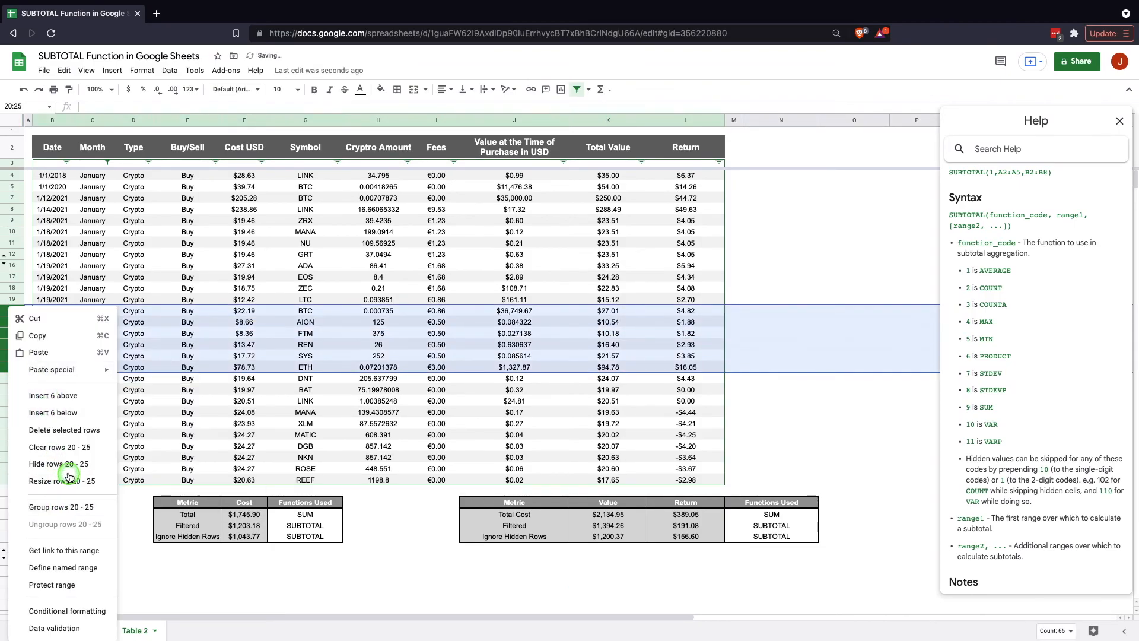
- Hide rows 20–25, then clear the Month filter so all cost totals return to $1,745.90
{"action": "left_click", "coordinate": [60, 464]}
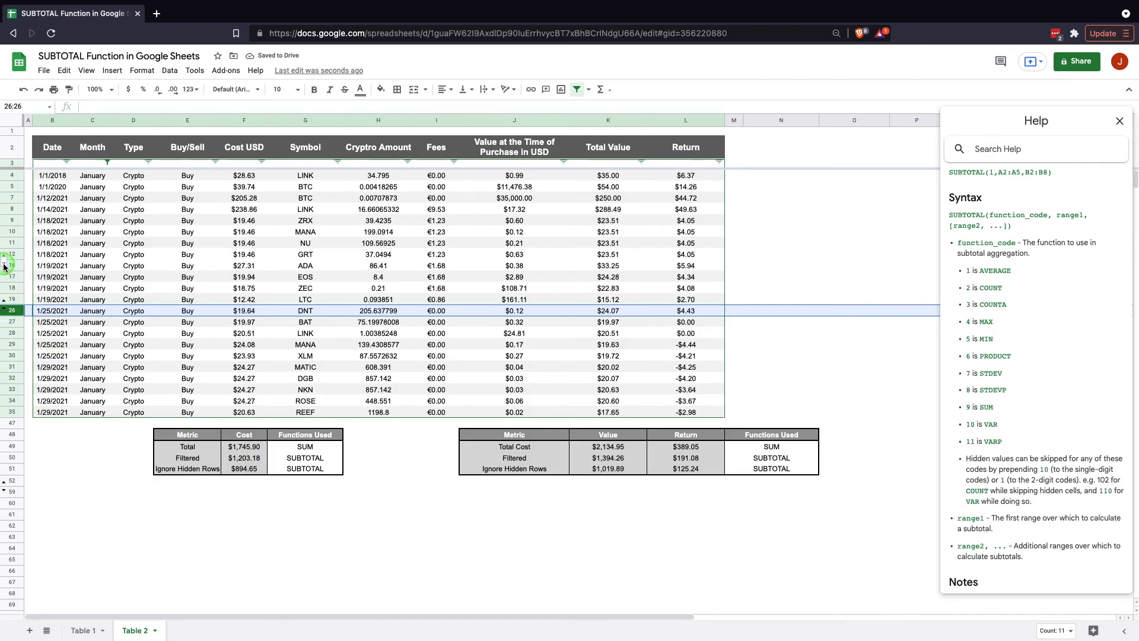
{"action": "left_click", "coordinate": [107, 148]}
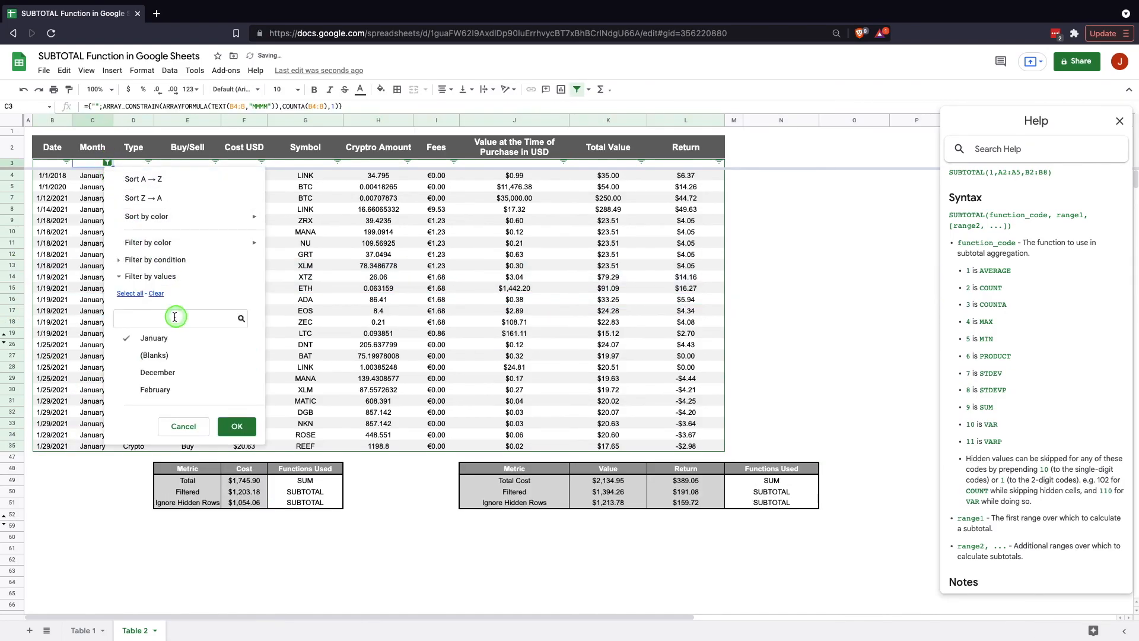
{"action": "left_click", "coordinate": [238, 426]}
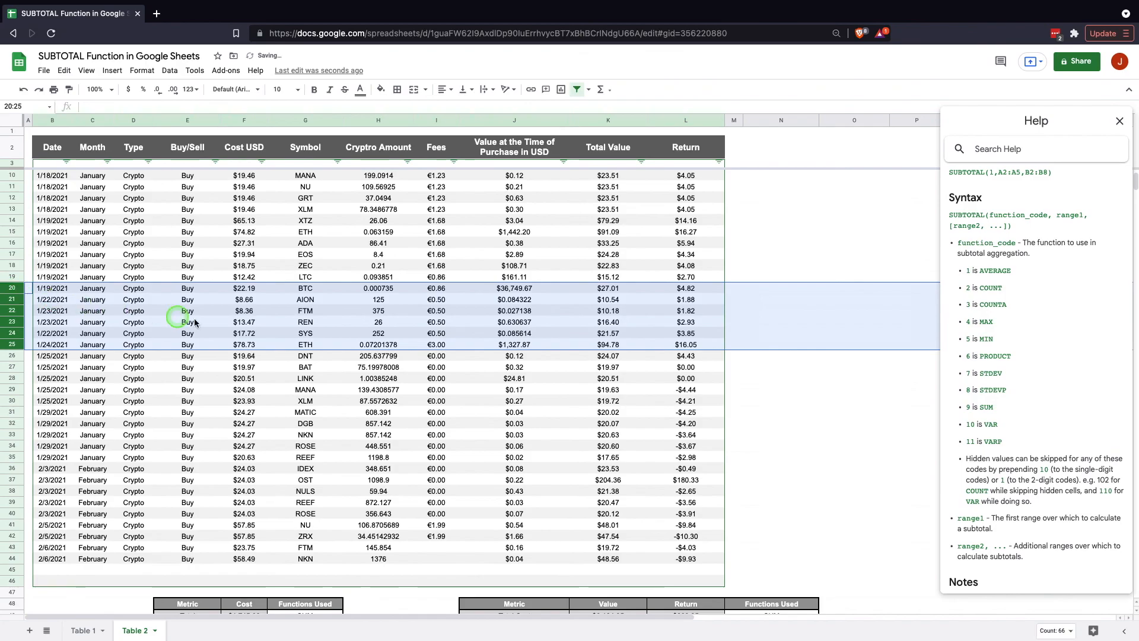
{"action": "scroll", "scroll_direction": "down", "scroll_amount": 3}
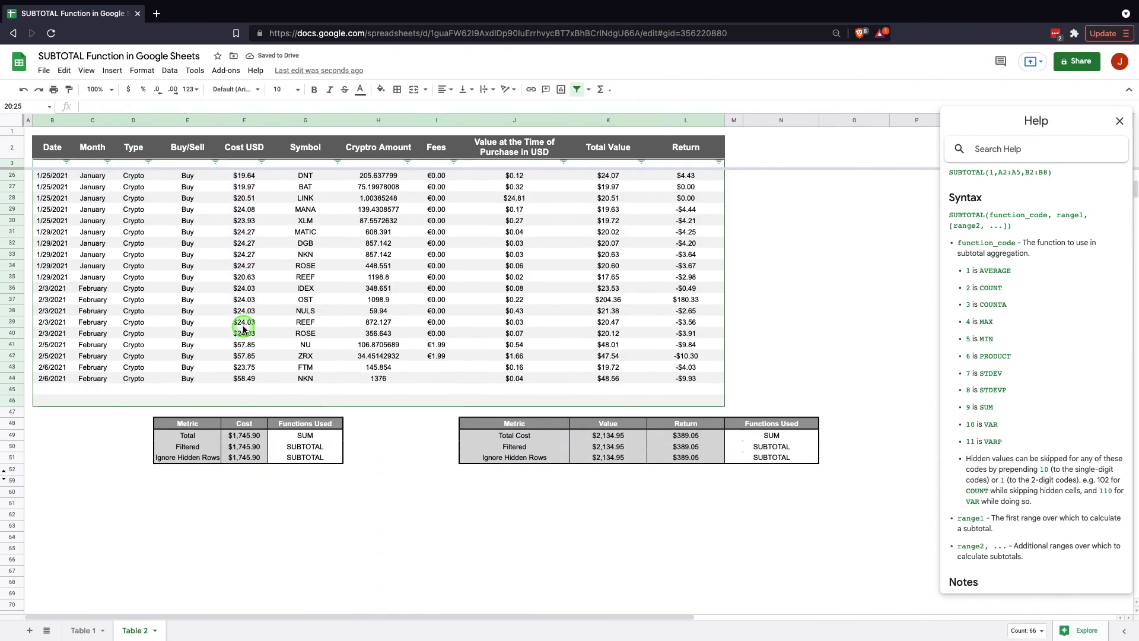